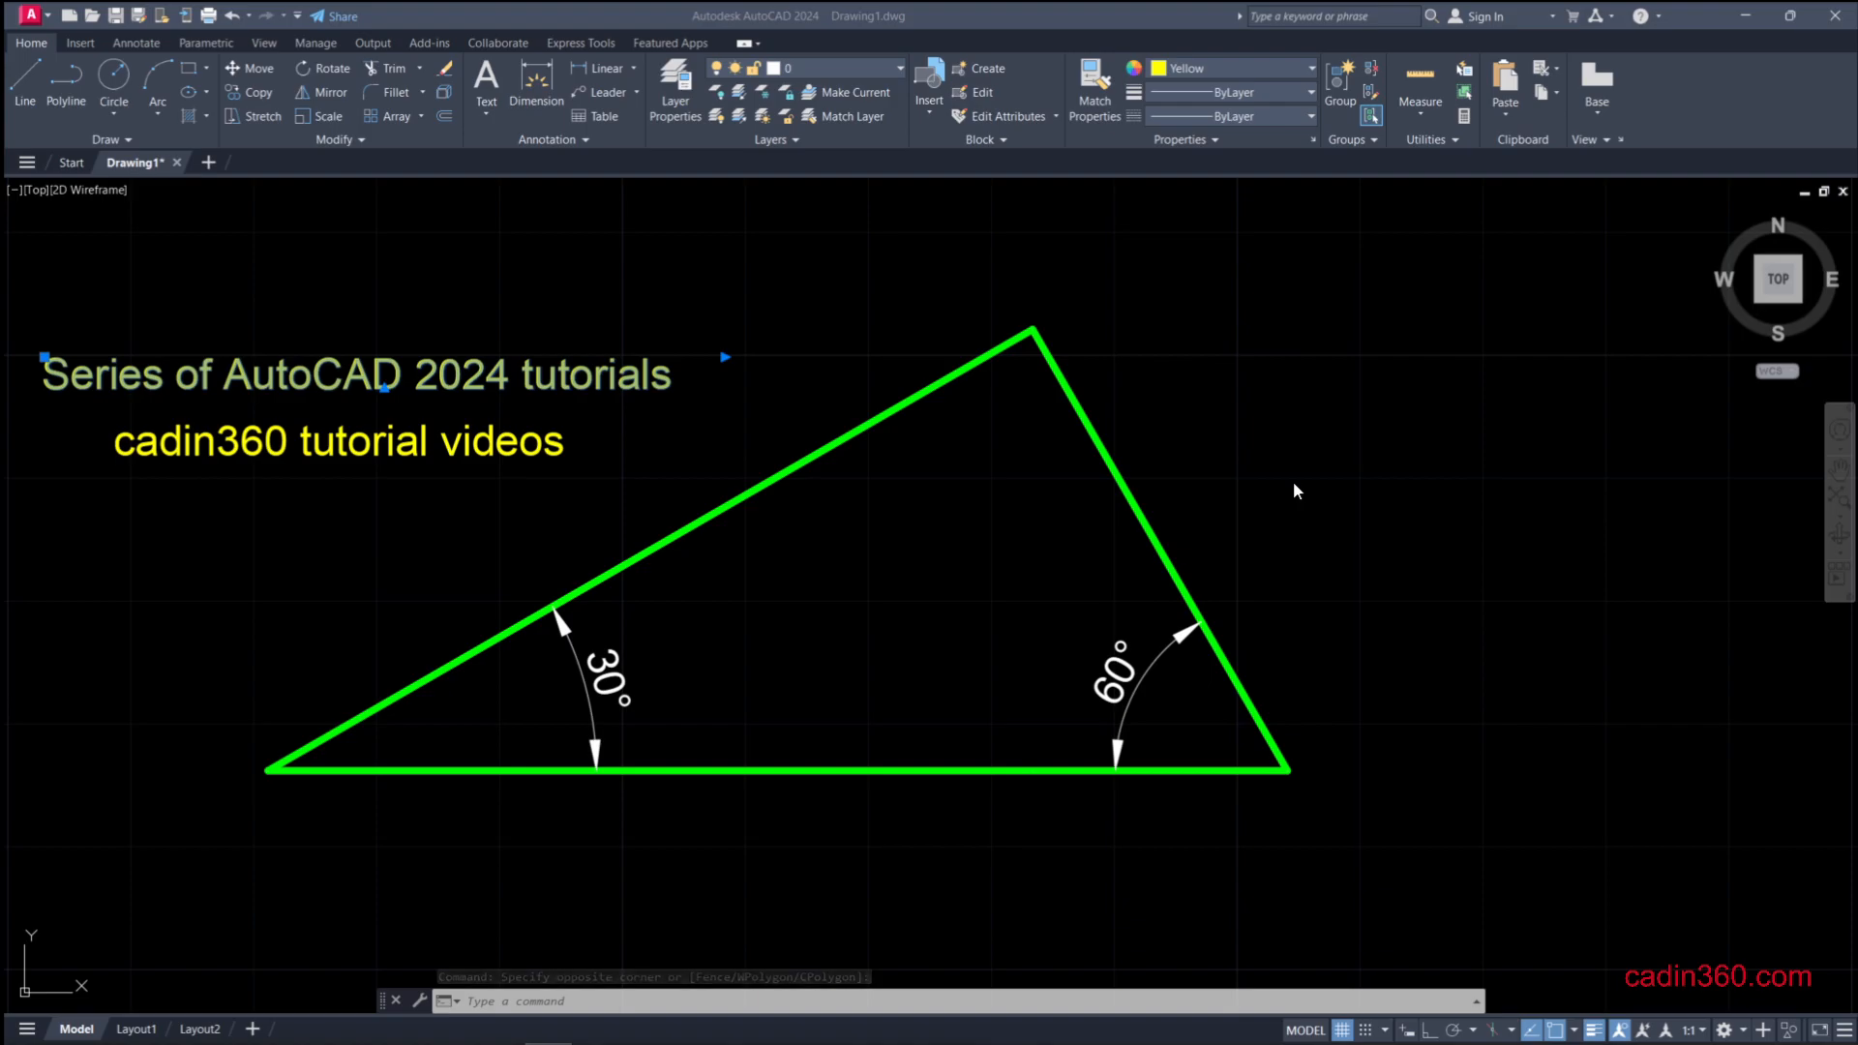
- Place single-line placeholder text 'gjlgljlj' at default height, unrotated, beside the triangle
key(Escape)
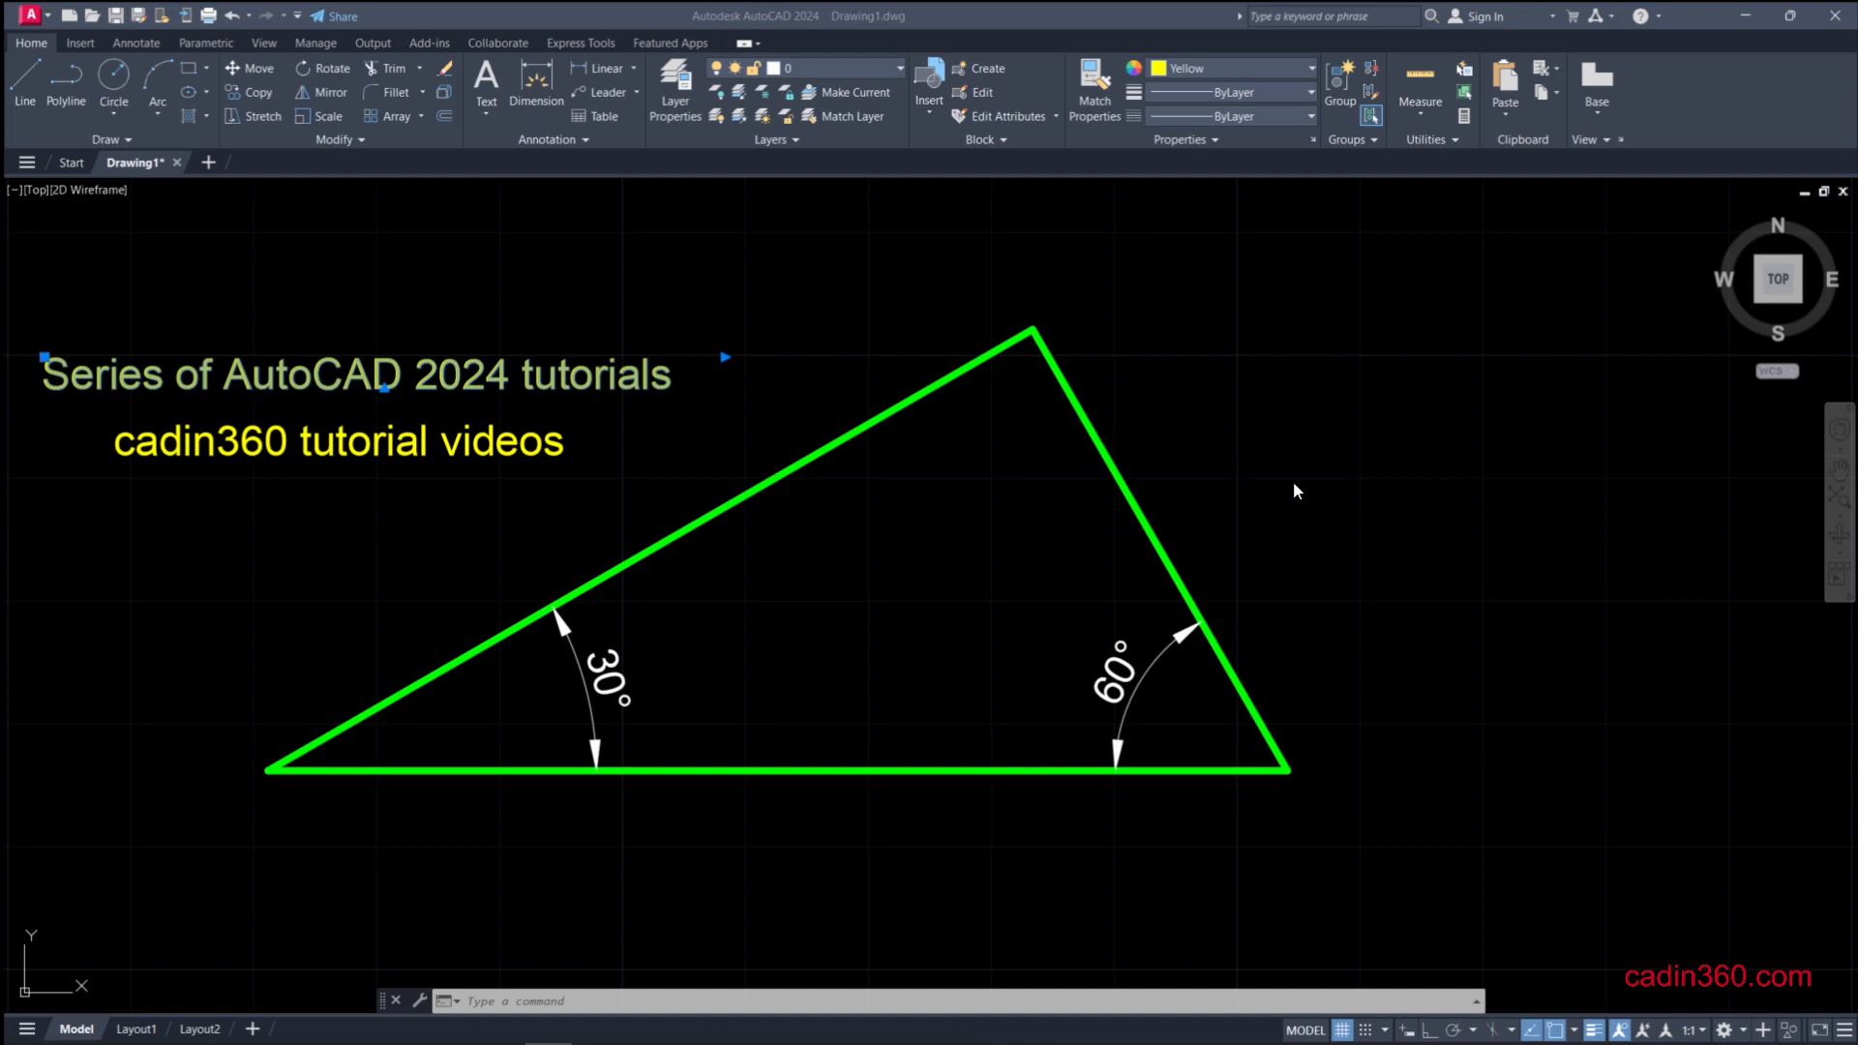
mouse_move(872, 674)
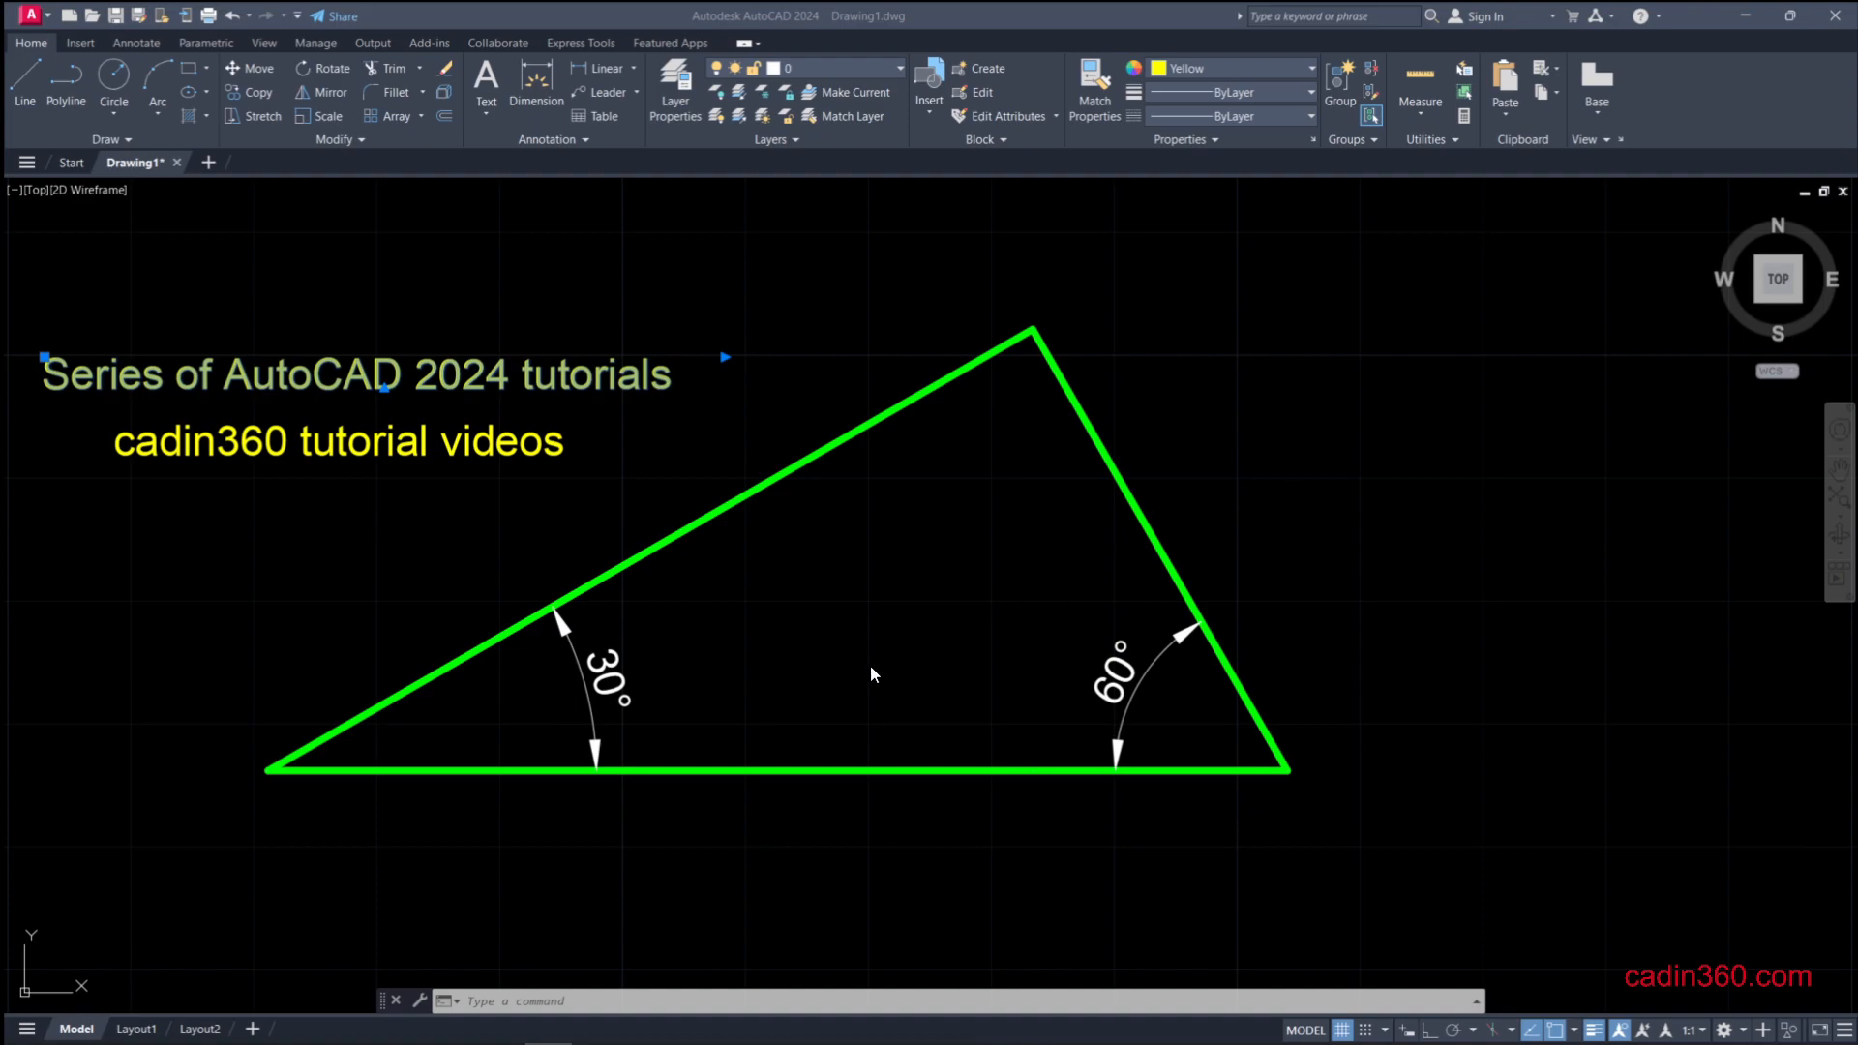
mouse_move(724, 439)
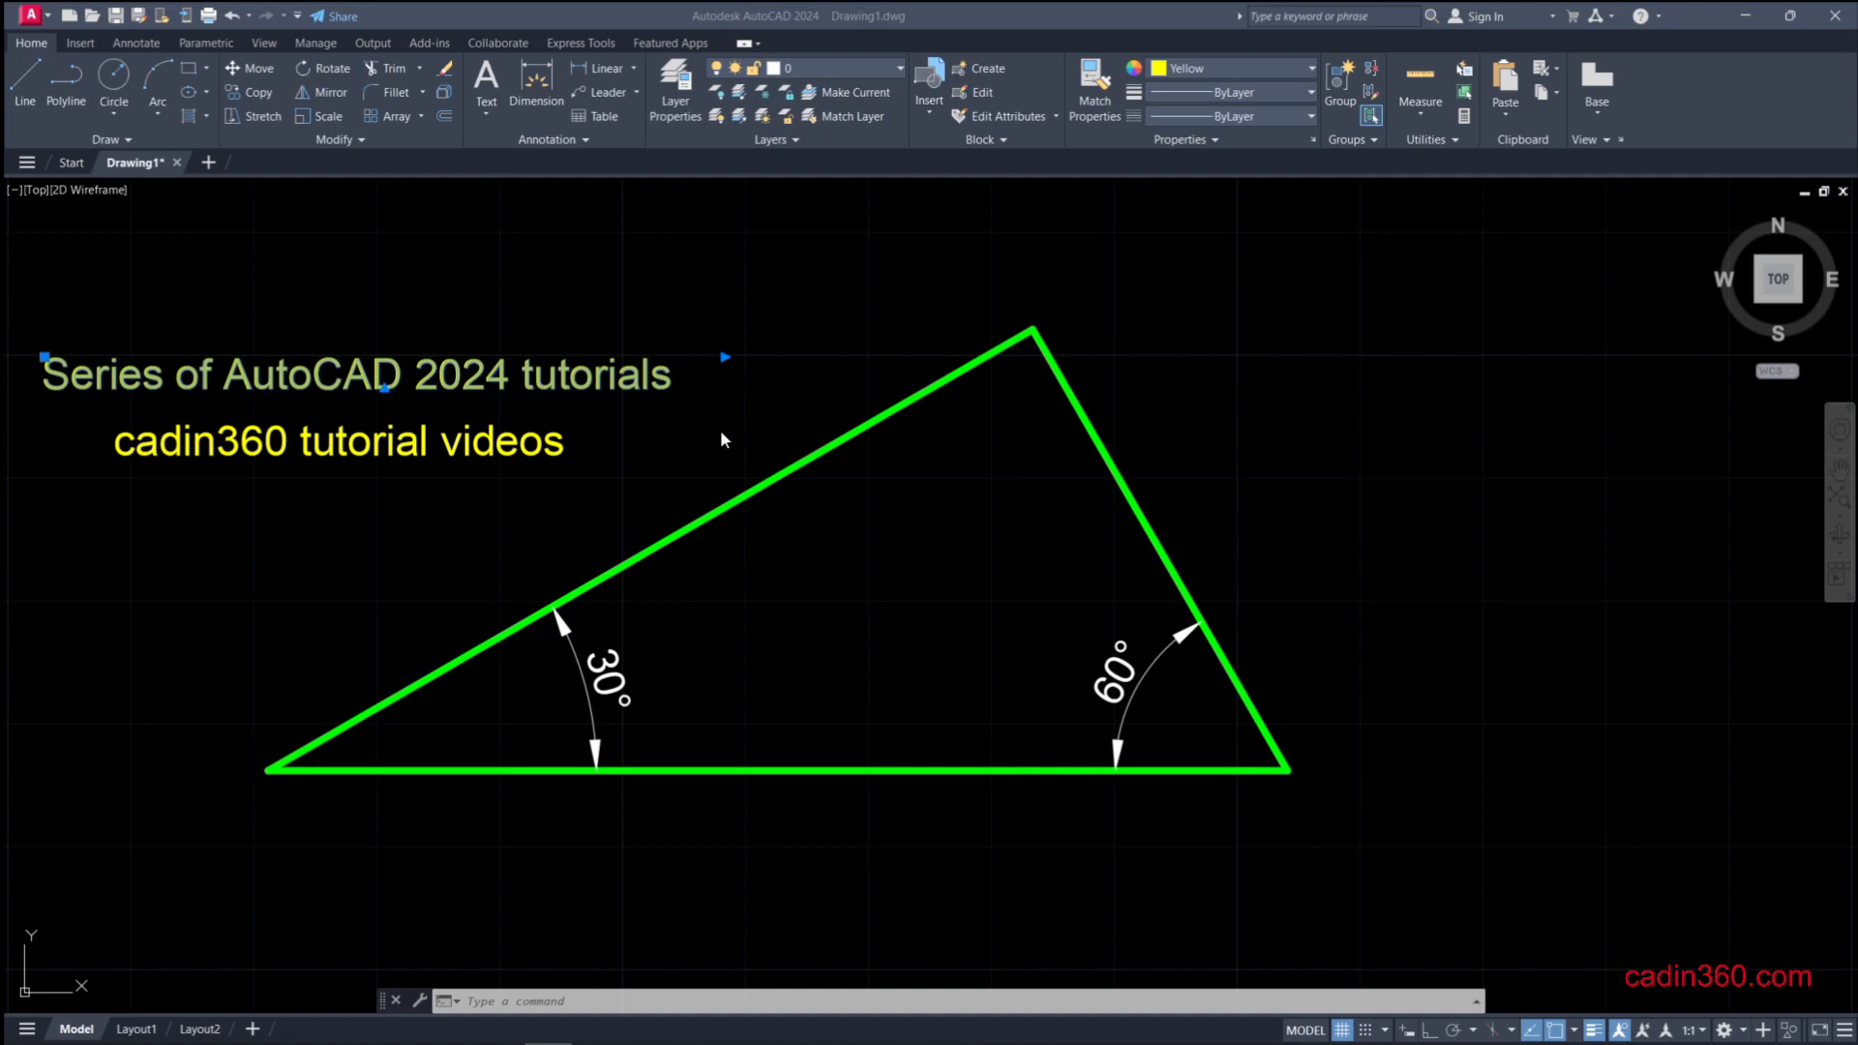
mouse_move(626, 633)
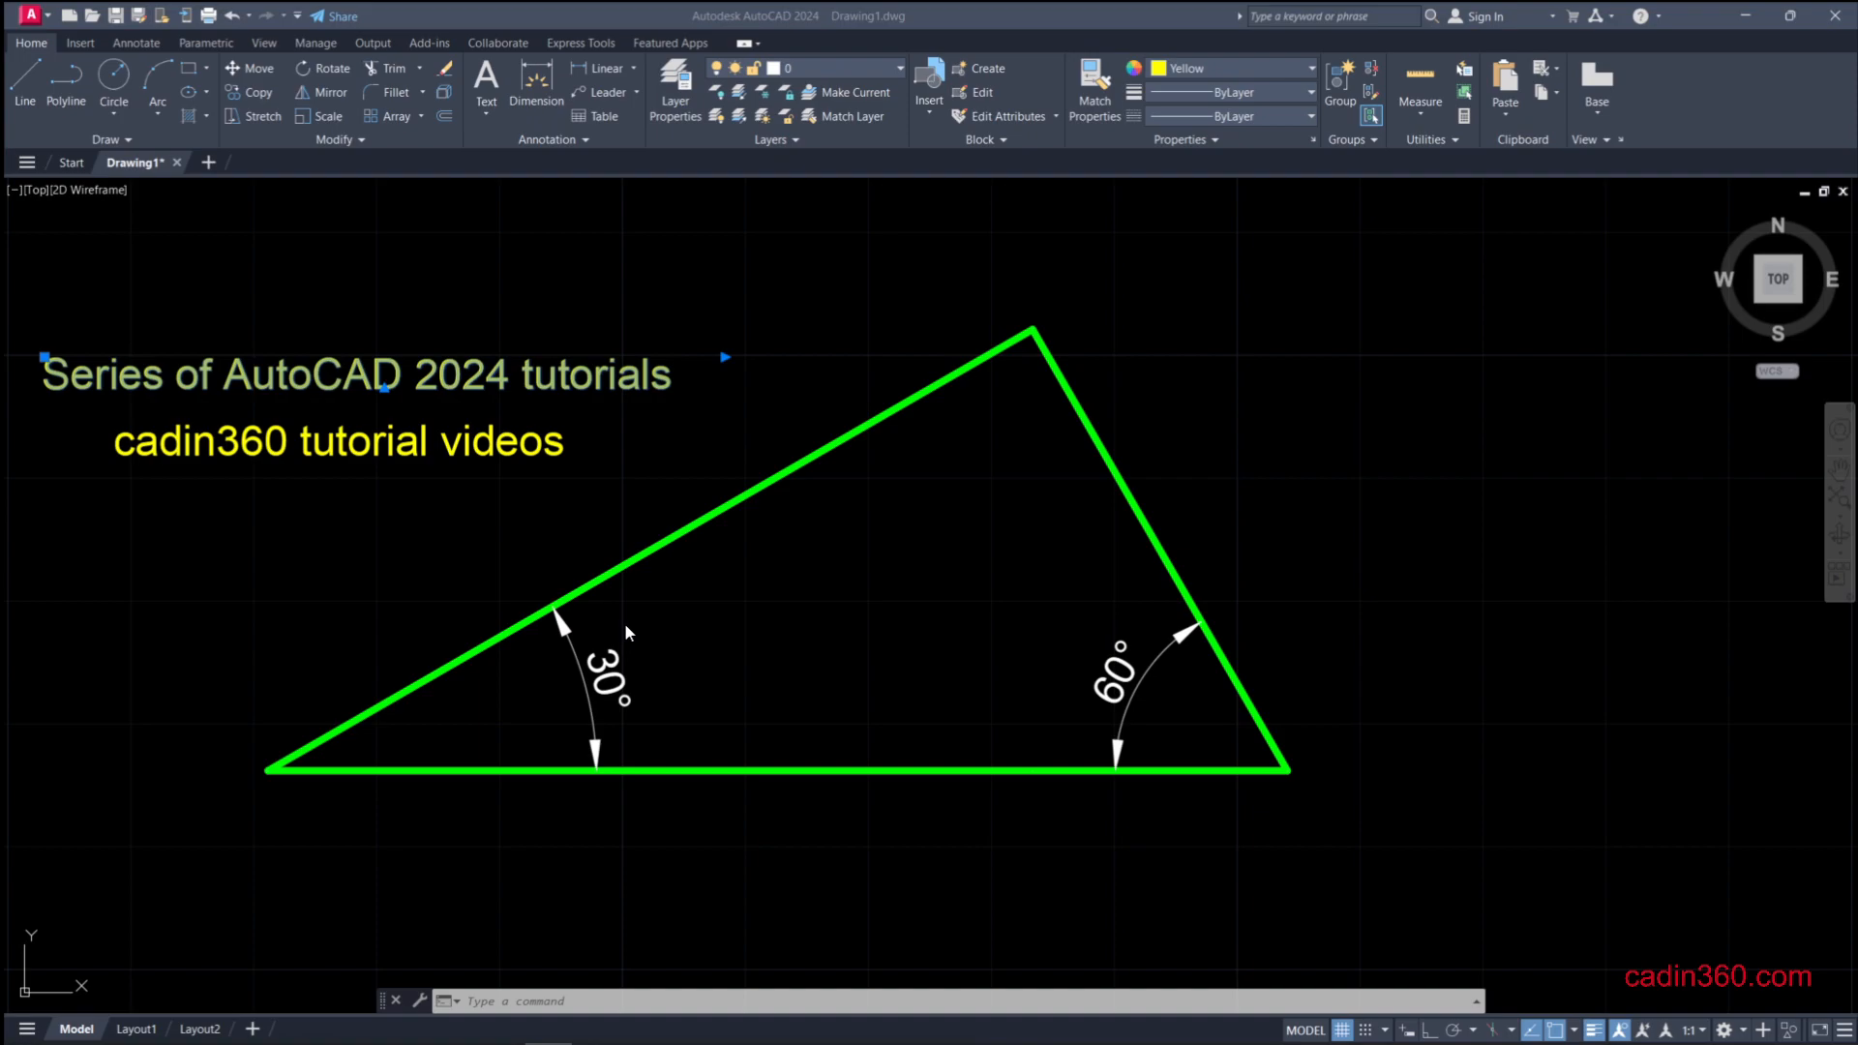
mouse_move(370, 450)
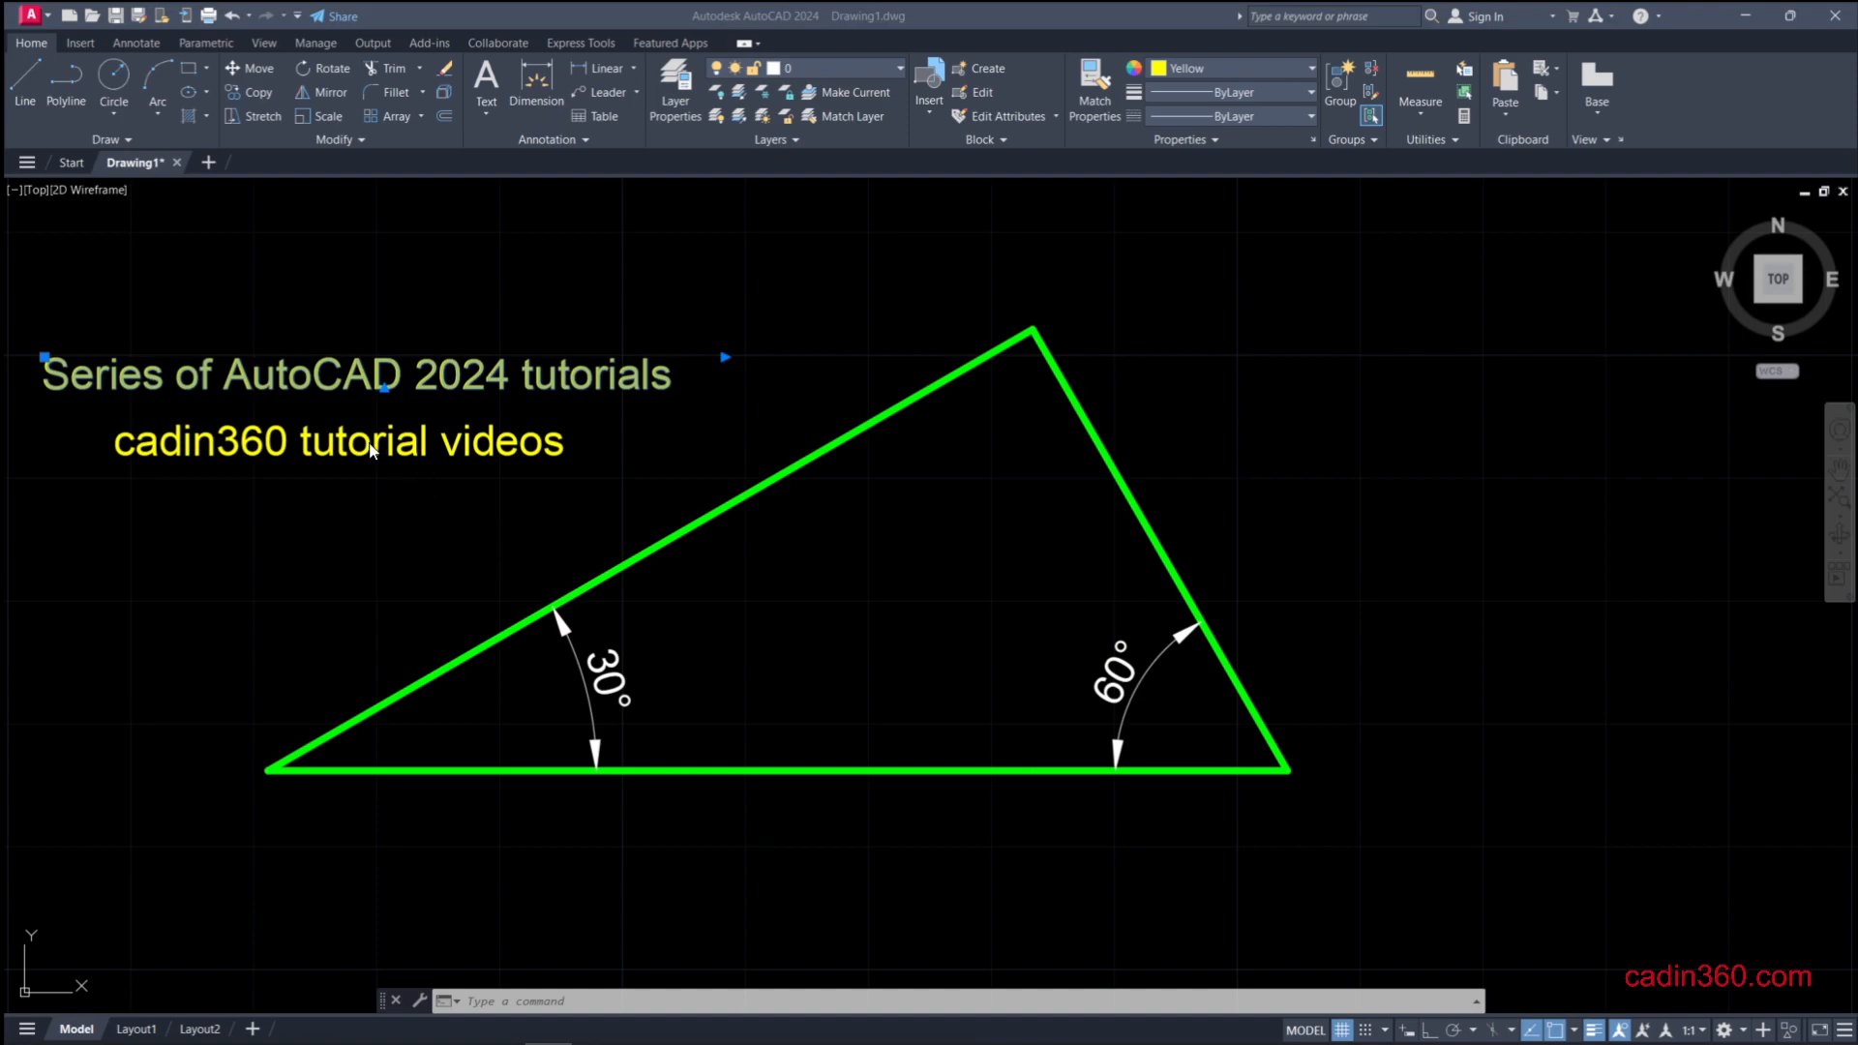
mouse_move(250, 465)
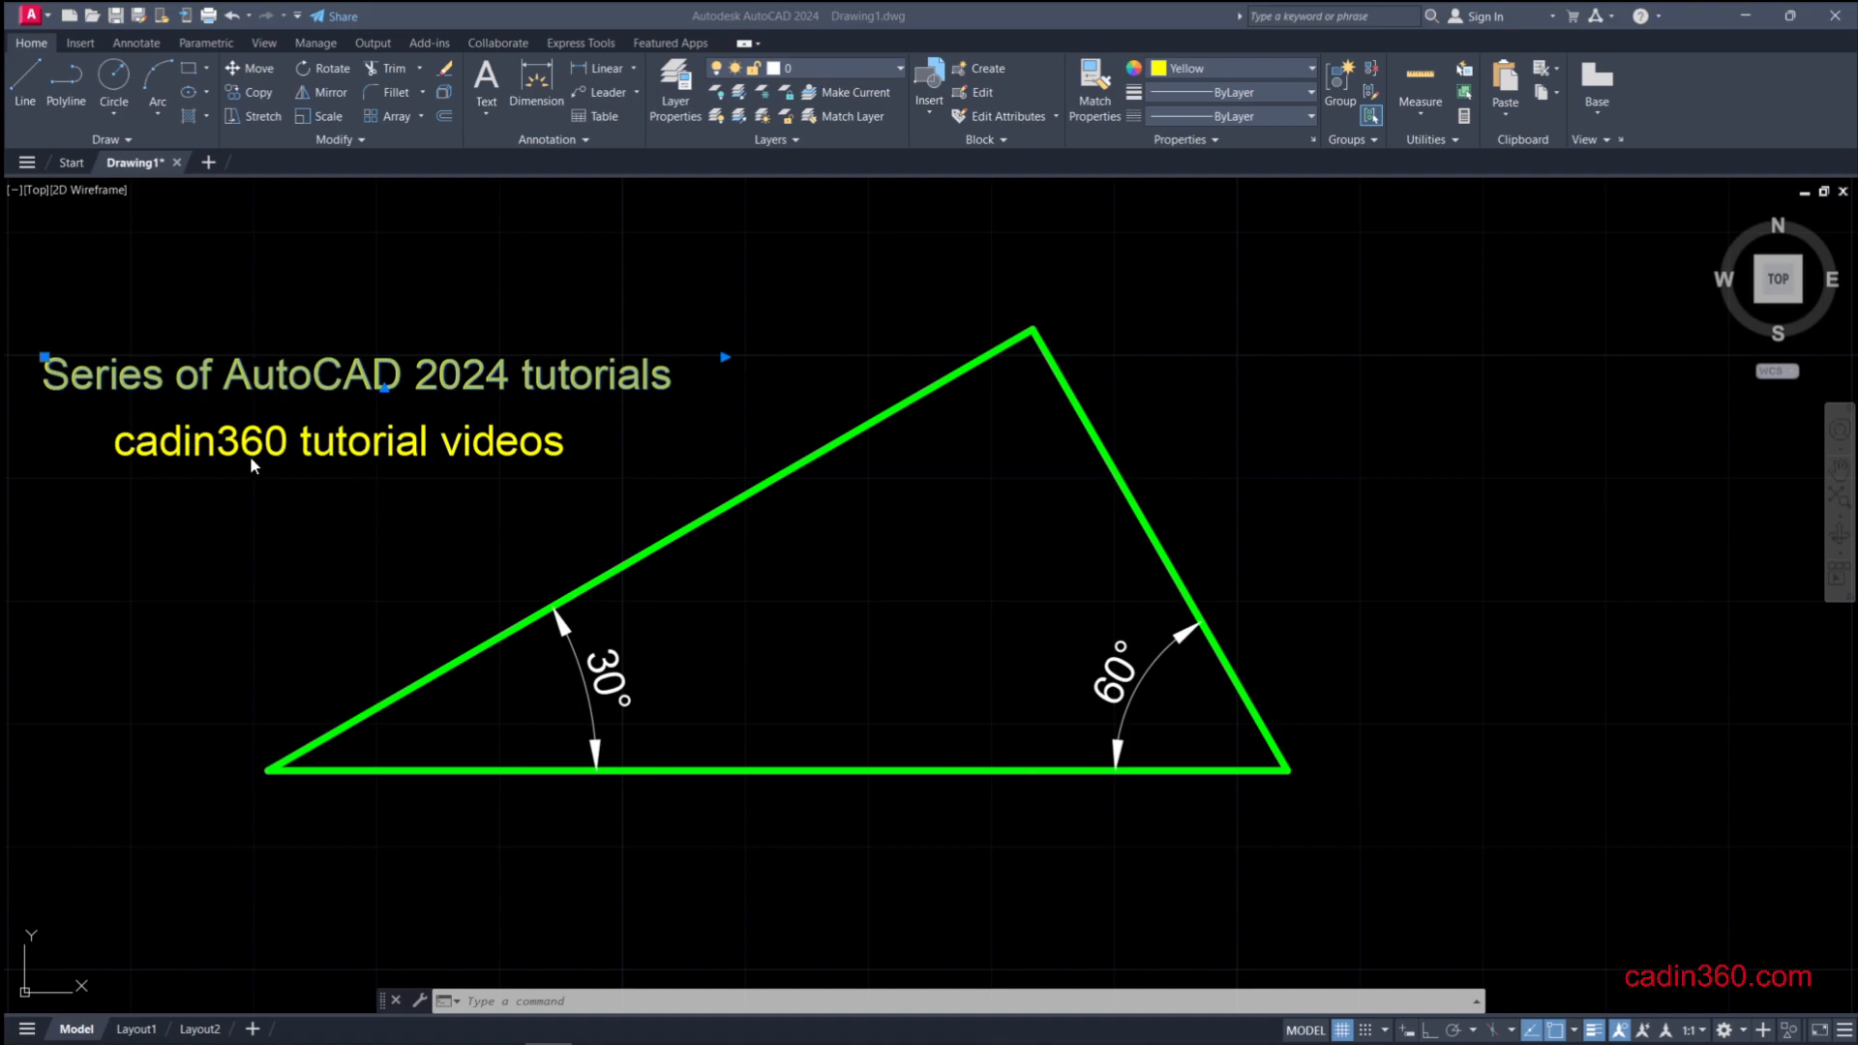
mouse_move(769, 484)
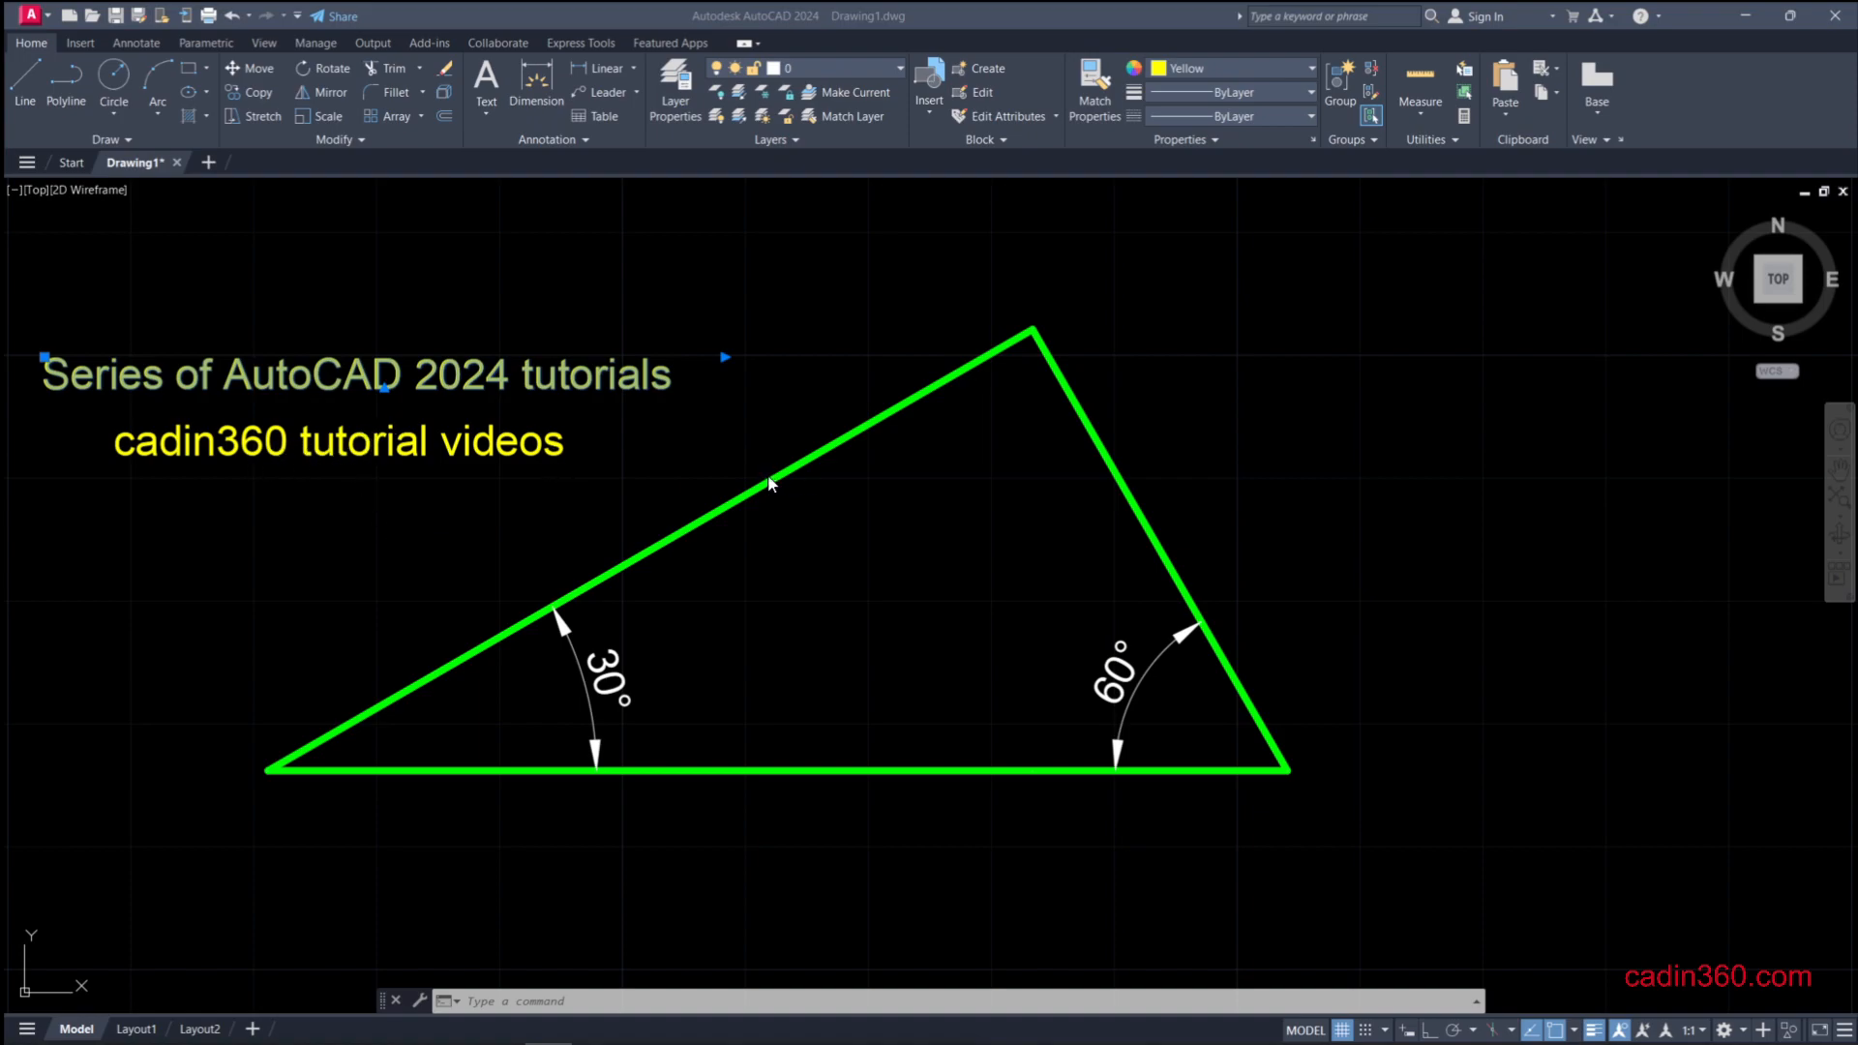
mouse_move(529, 479)
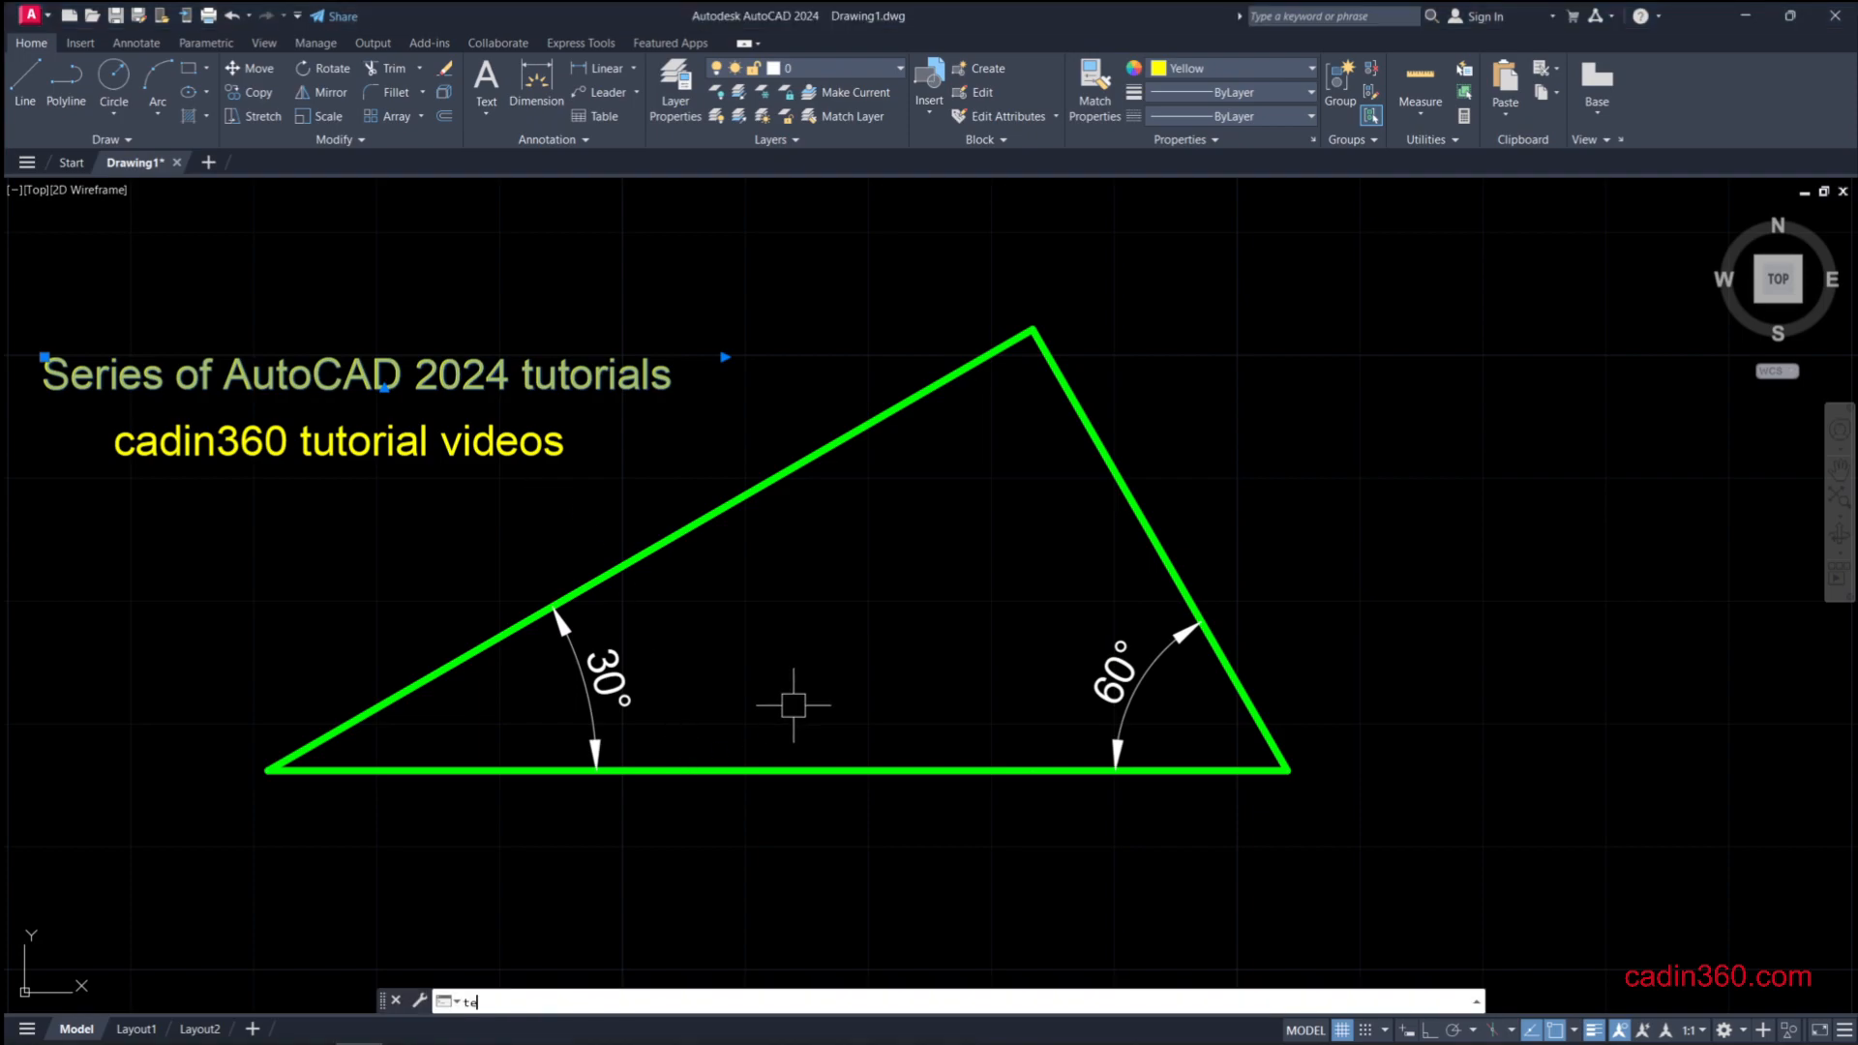
text(TEXT)
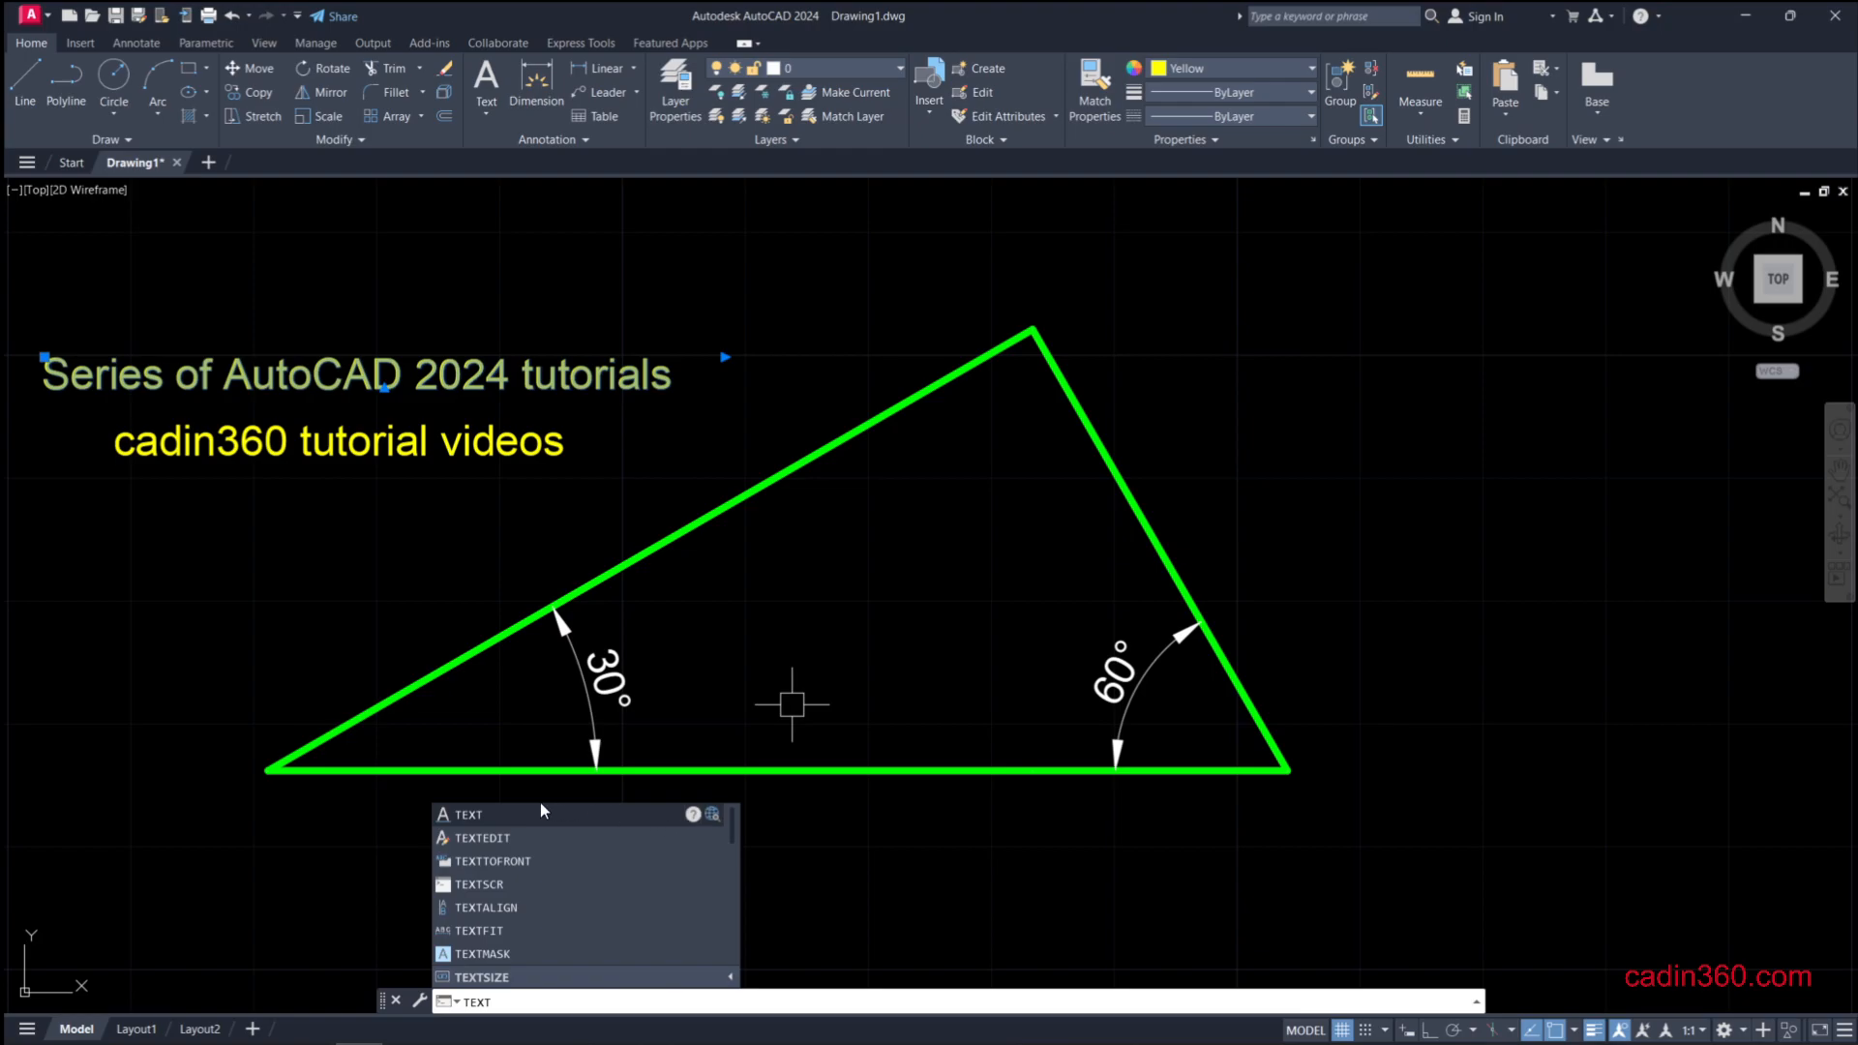
click(470, 814)
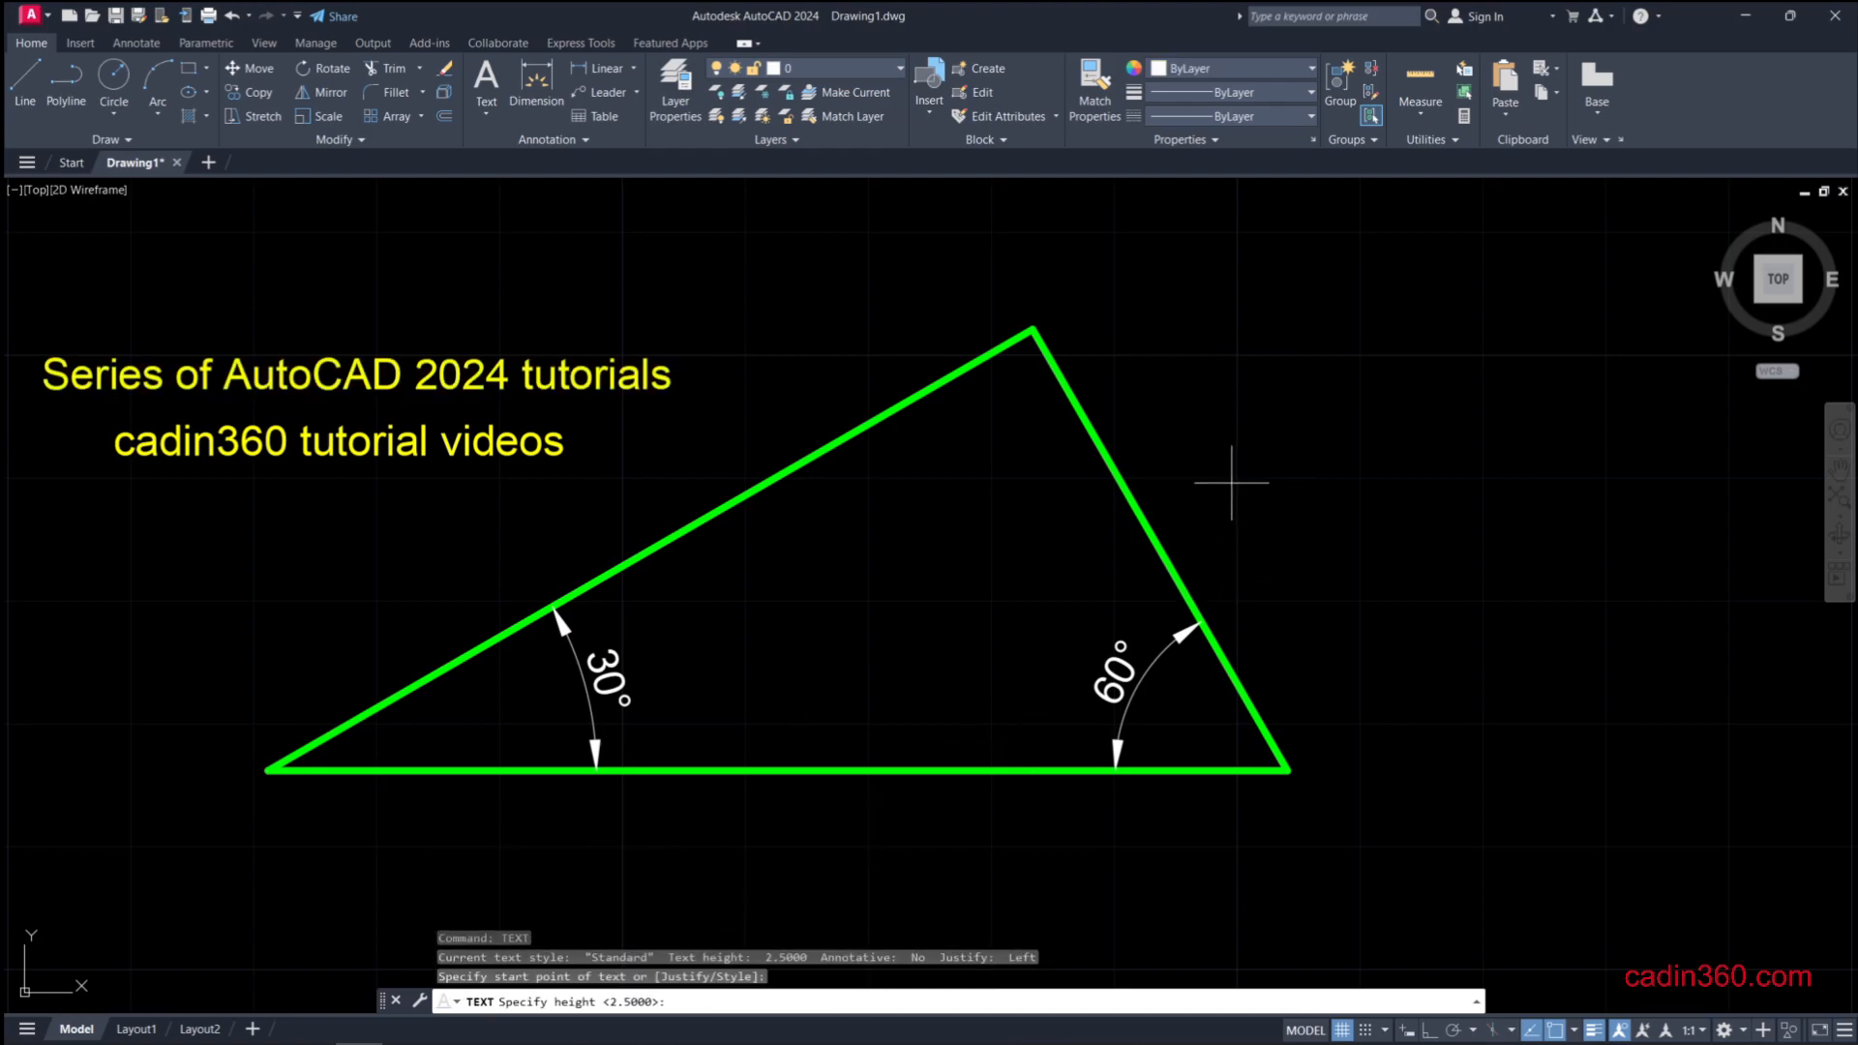
mouse_move(1245, 535)
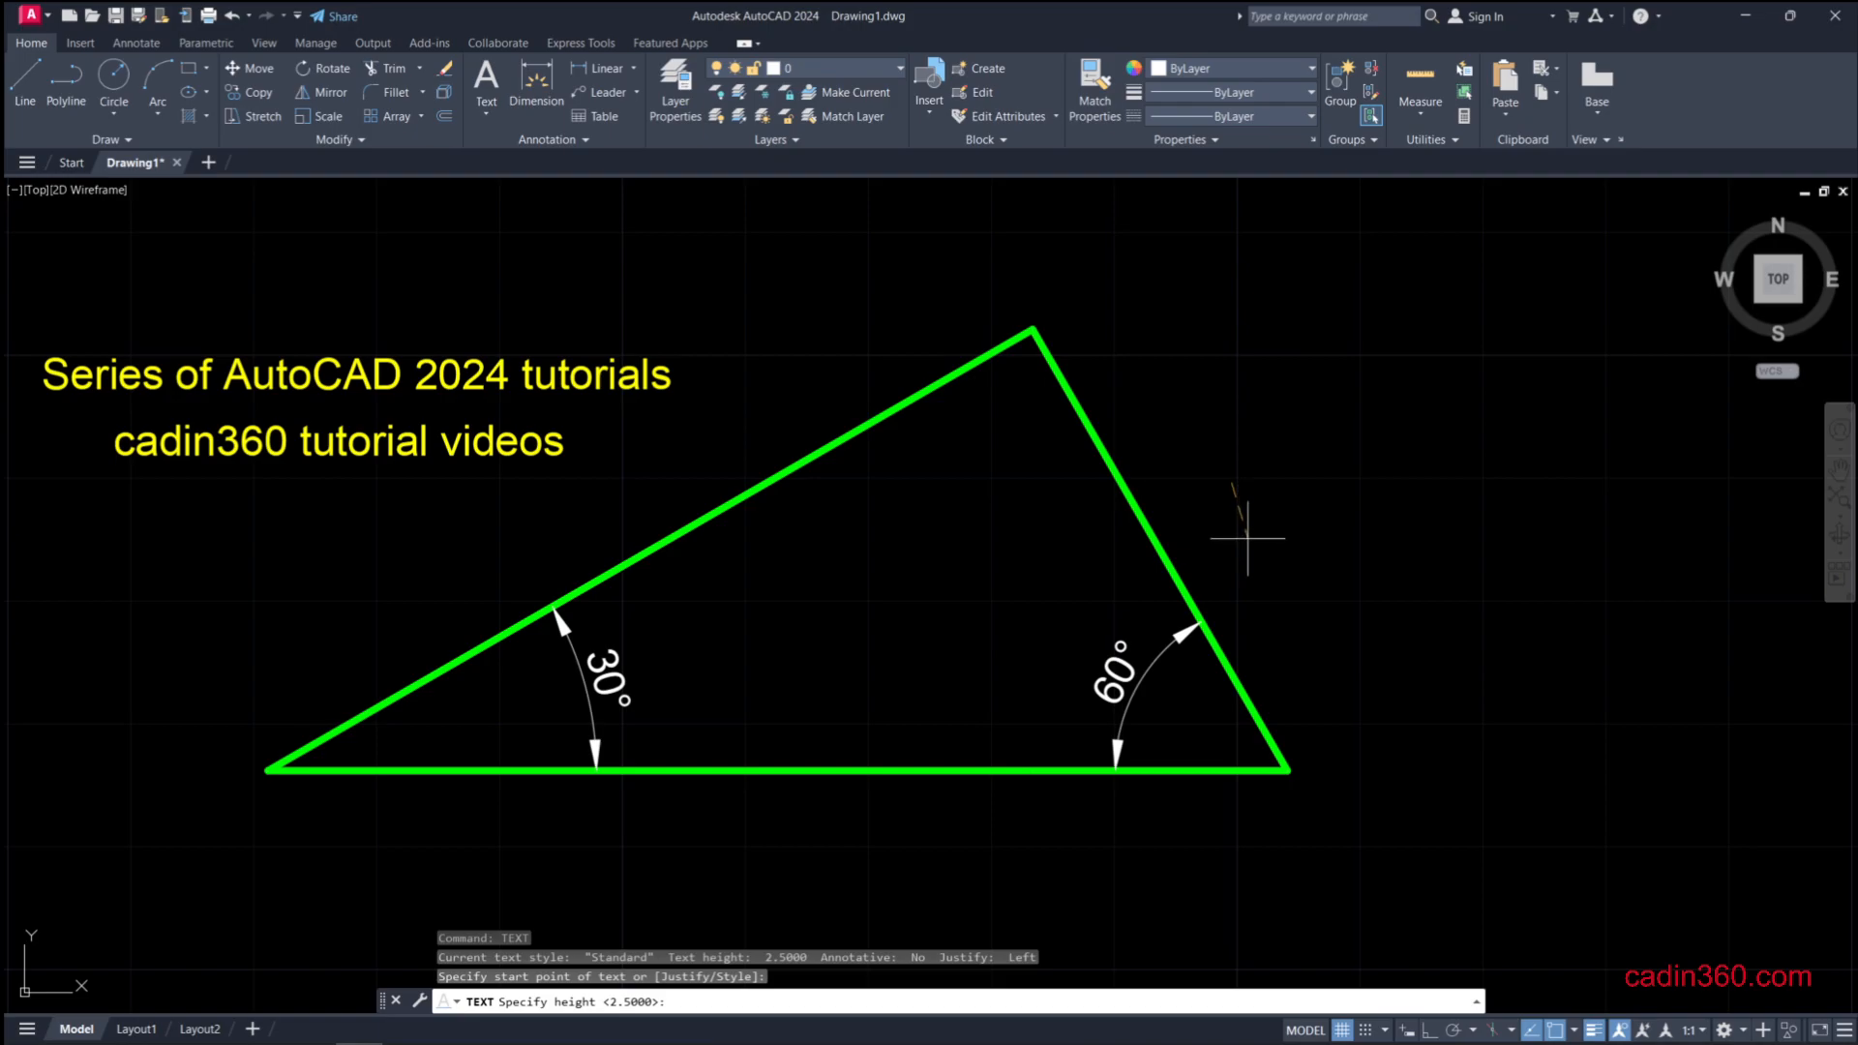
key(Return)
text(gligl)
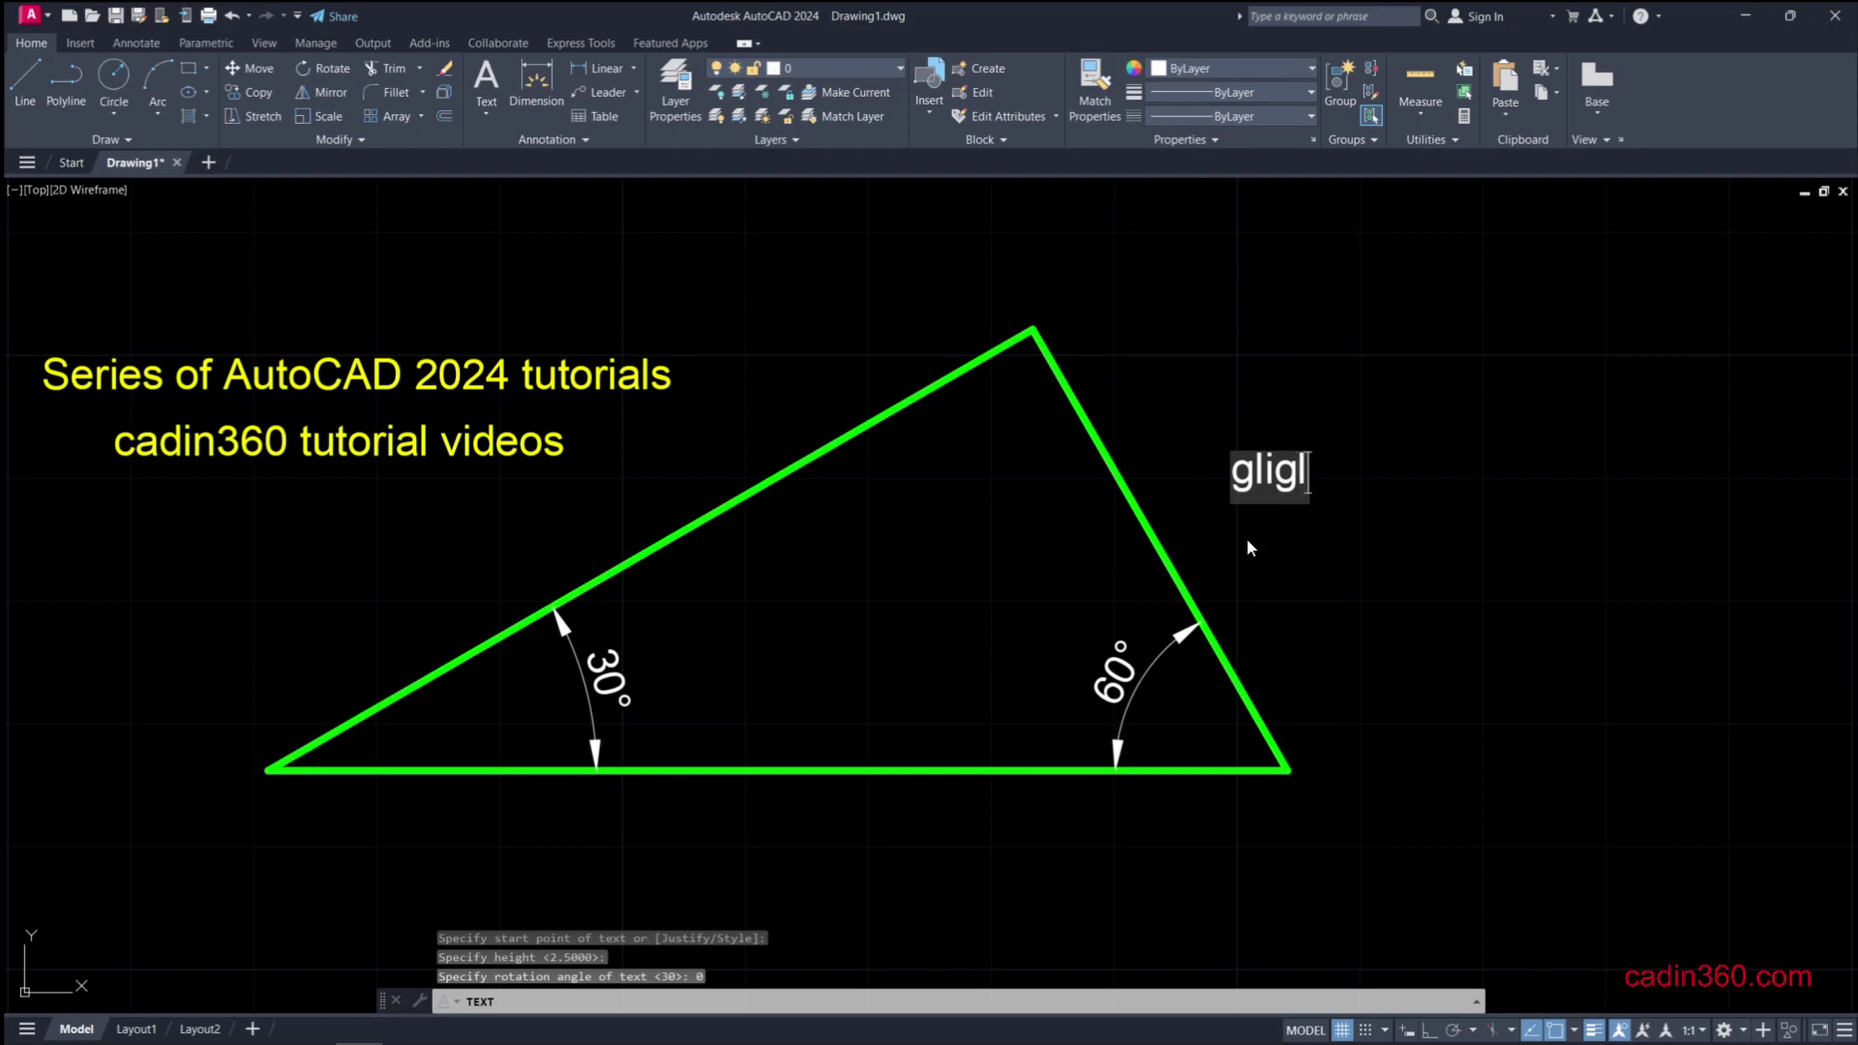
text(gjlgljlj)
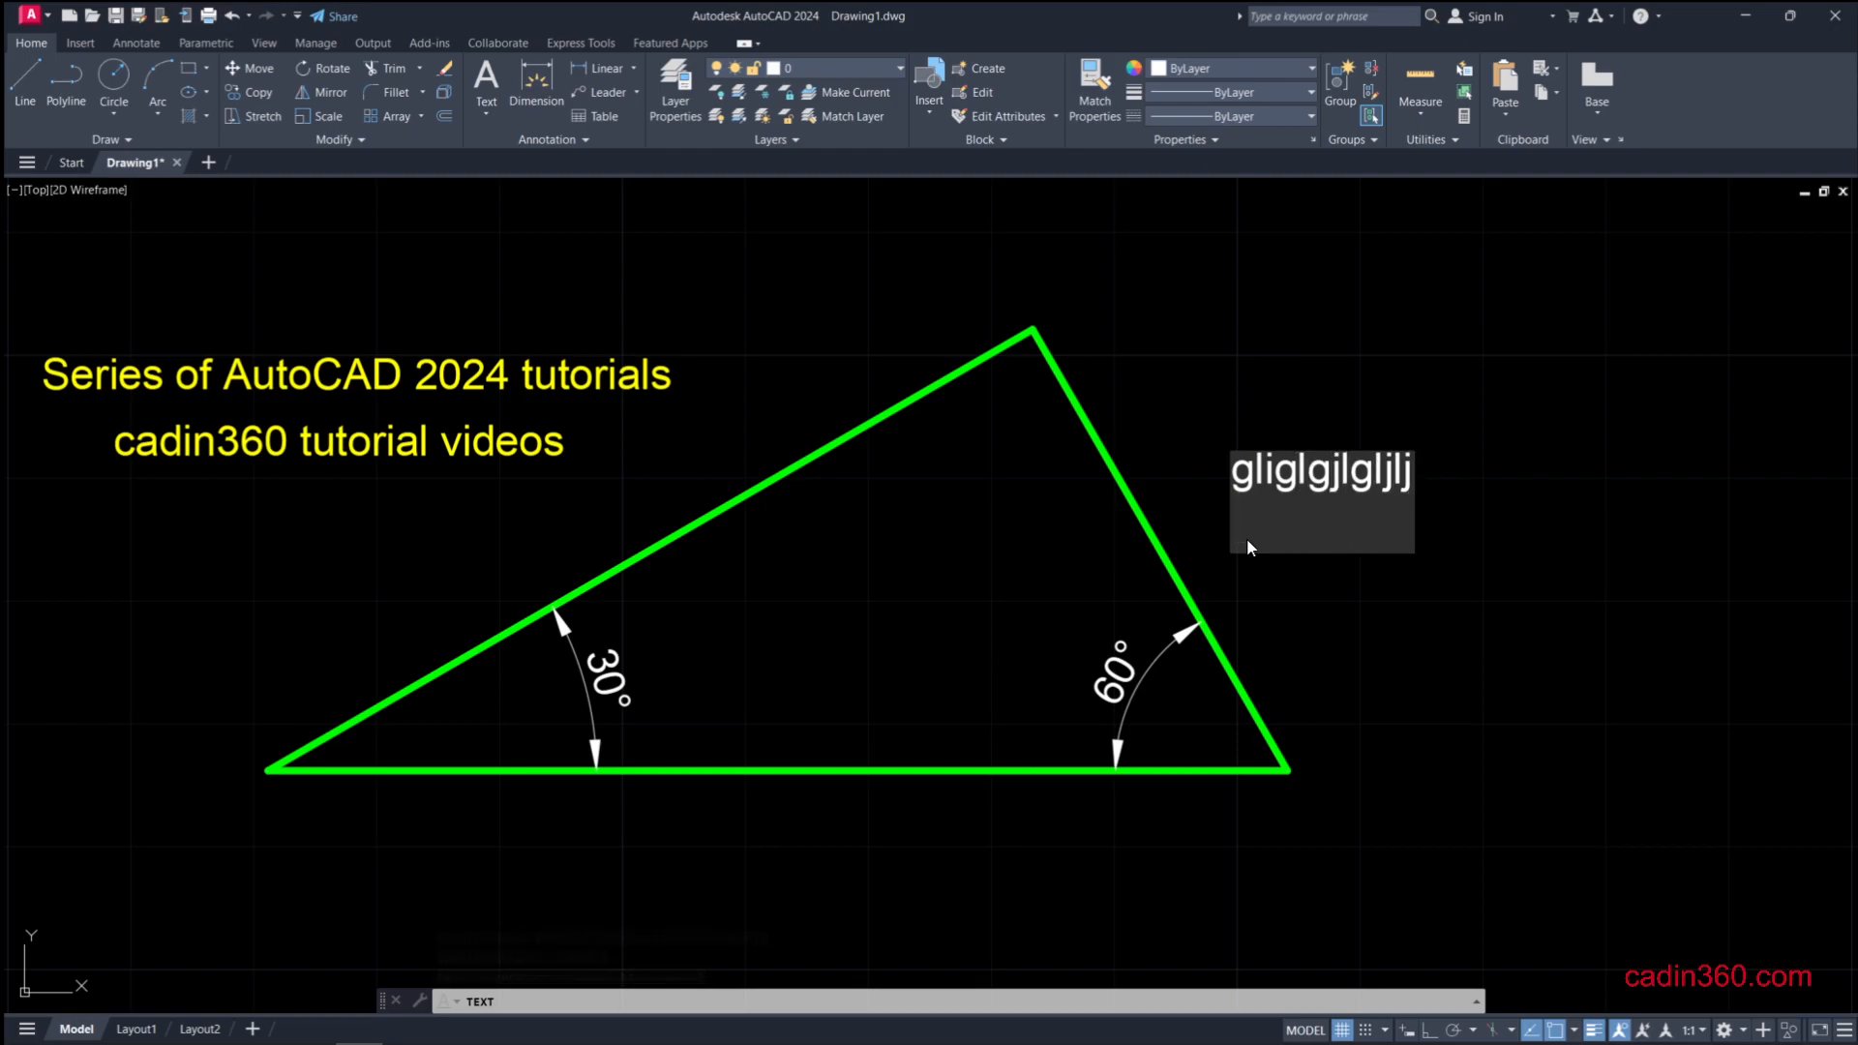
click(1248, 538)
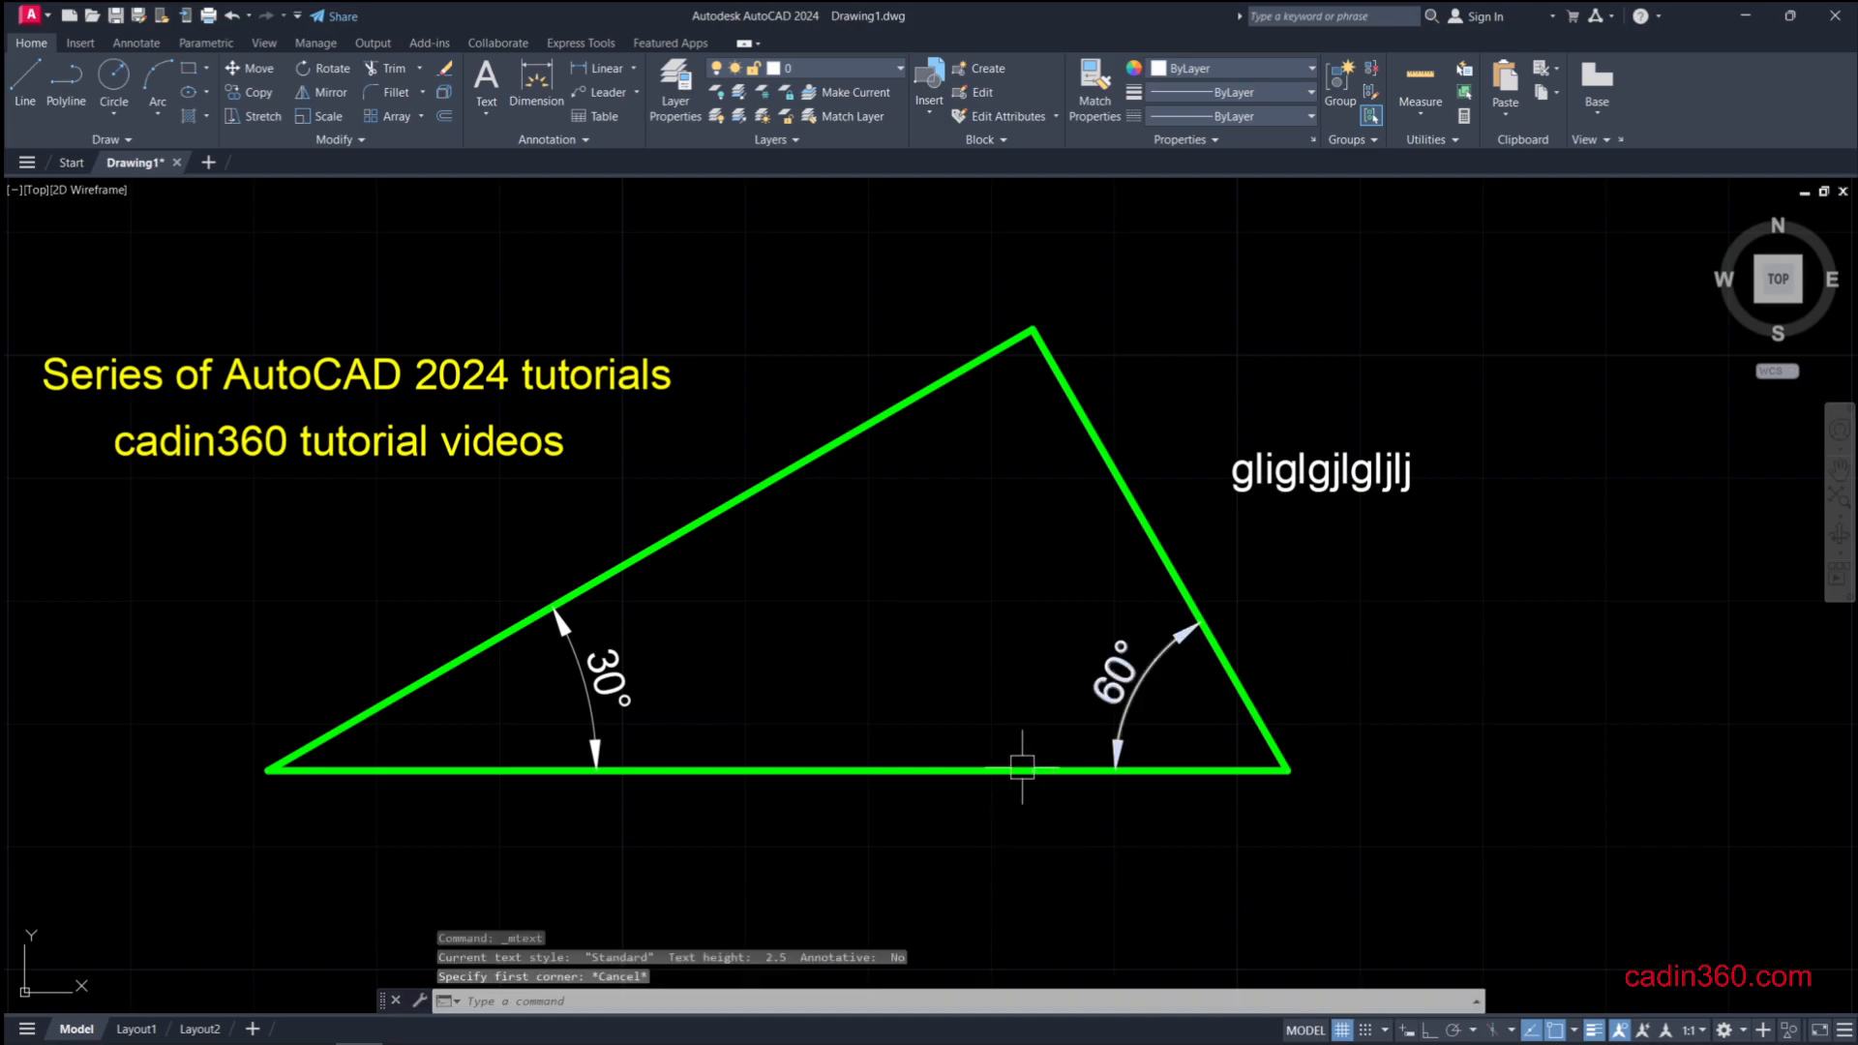
- Create single-line text 'cadin360 tutorials' rotated 30° right of the triangle
text(text or [Justify Style]:)
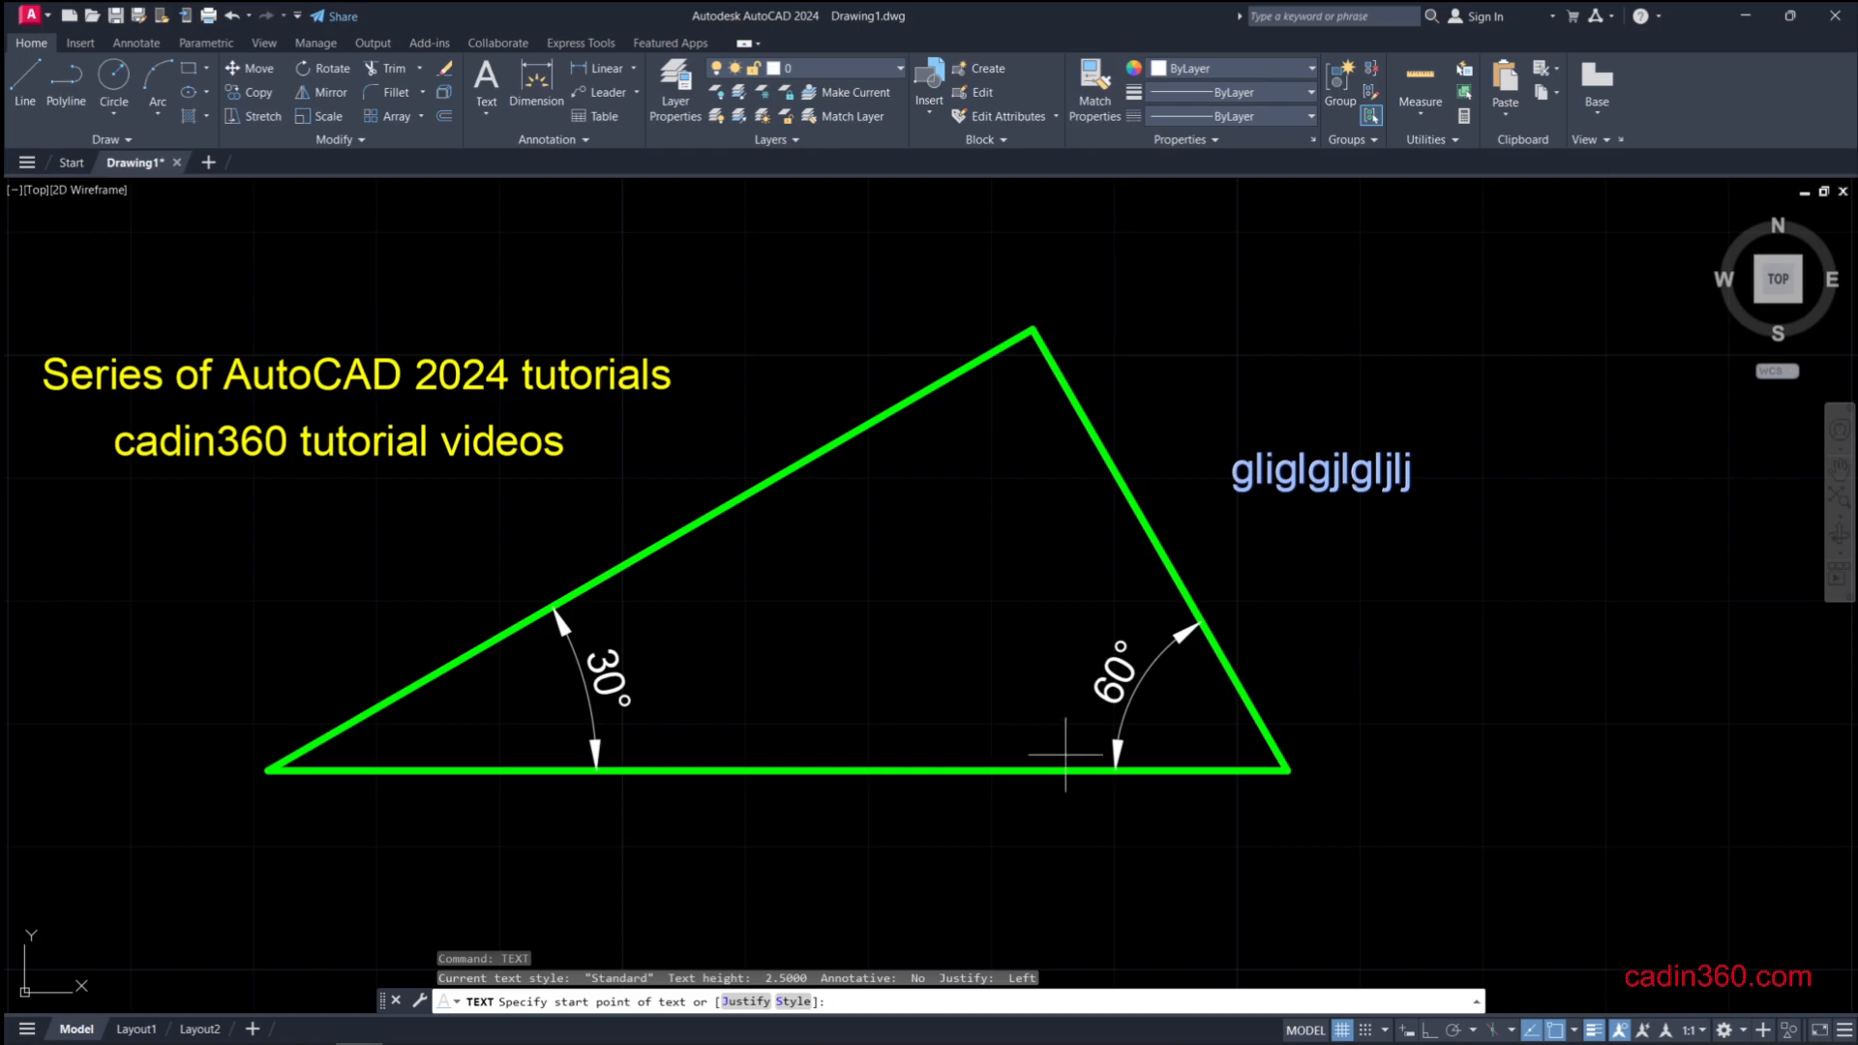
click(1067, 754)
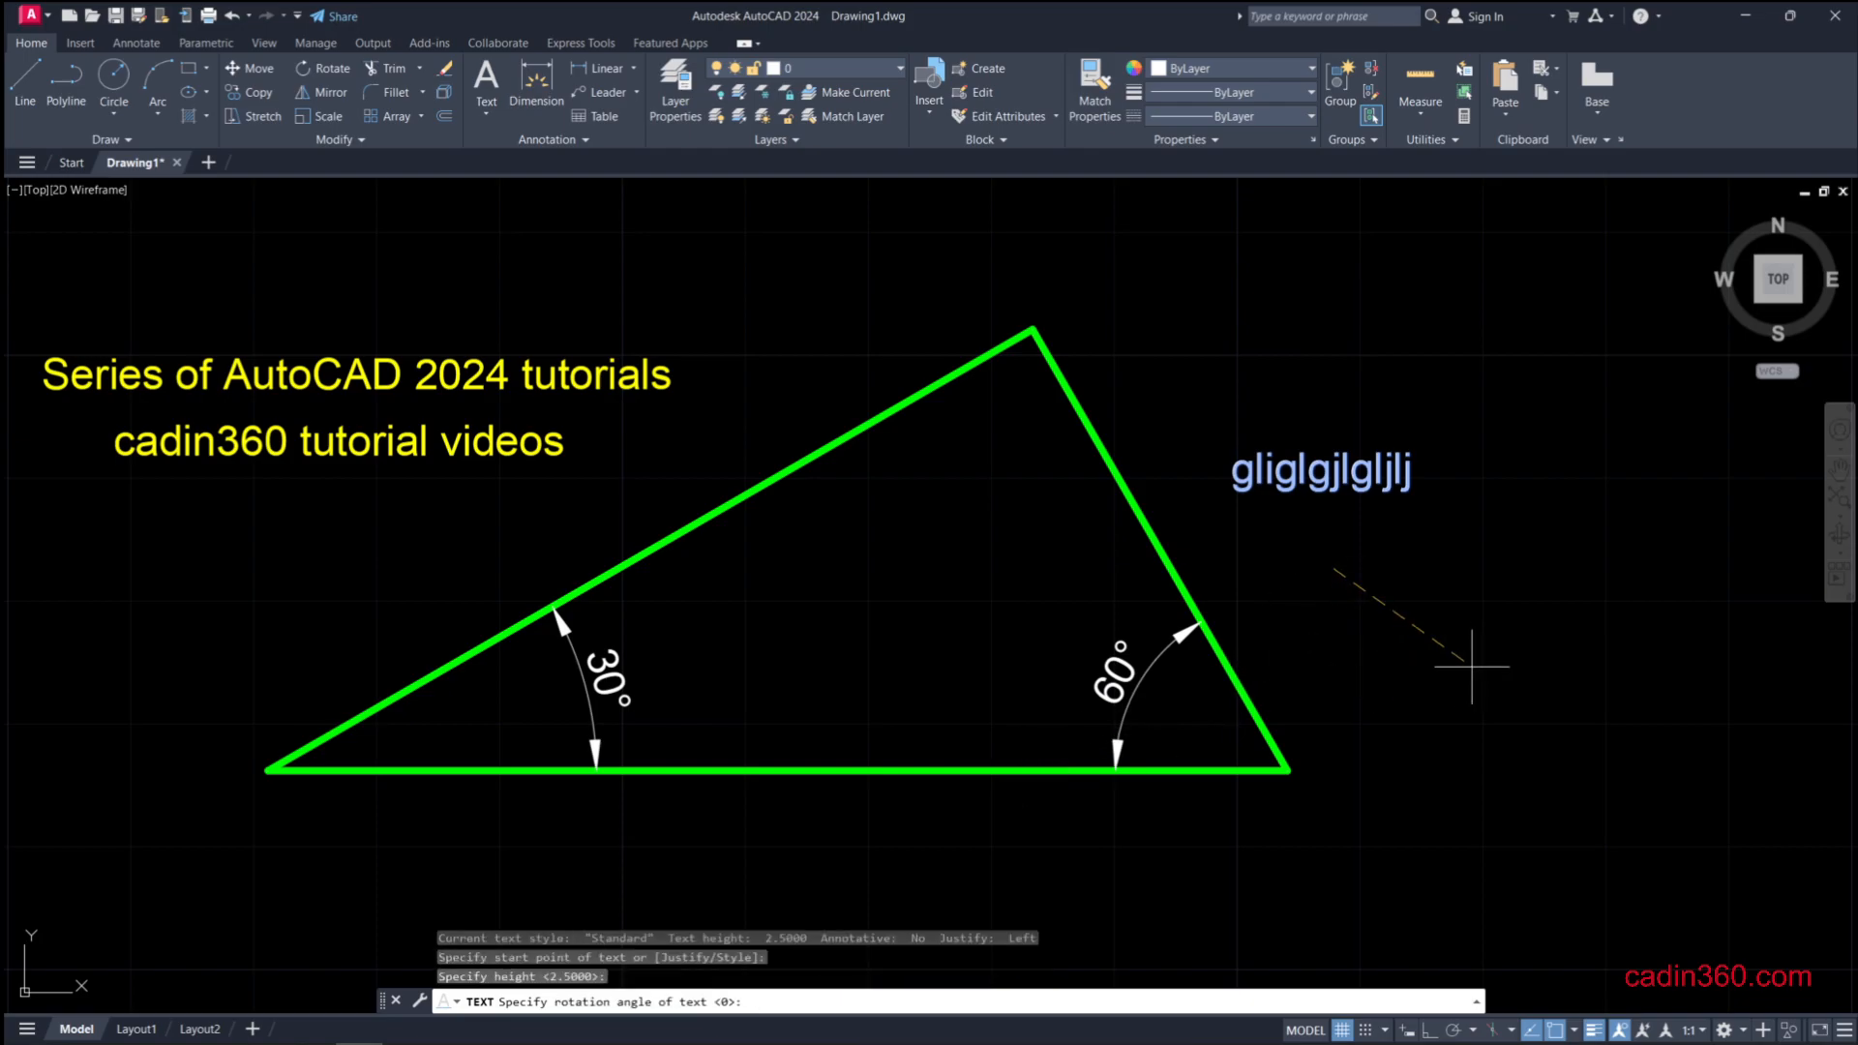
text(30)
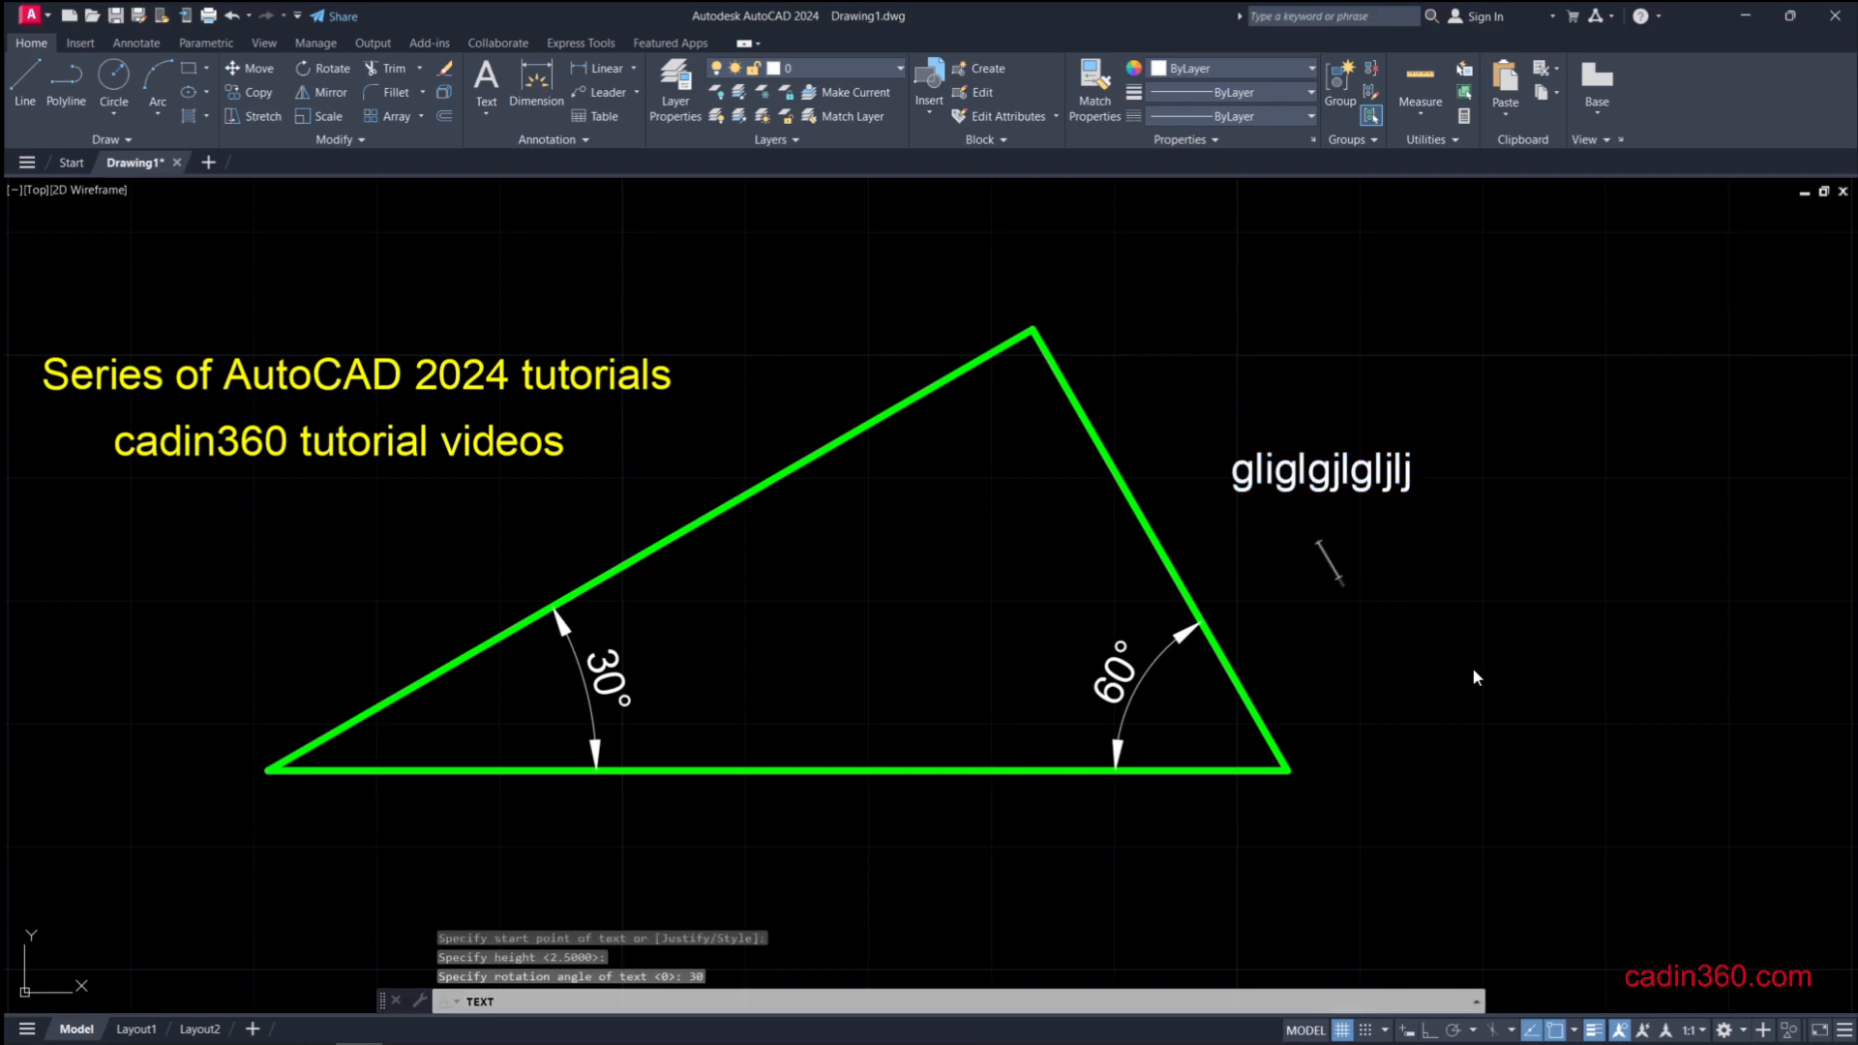
text(cadin360)
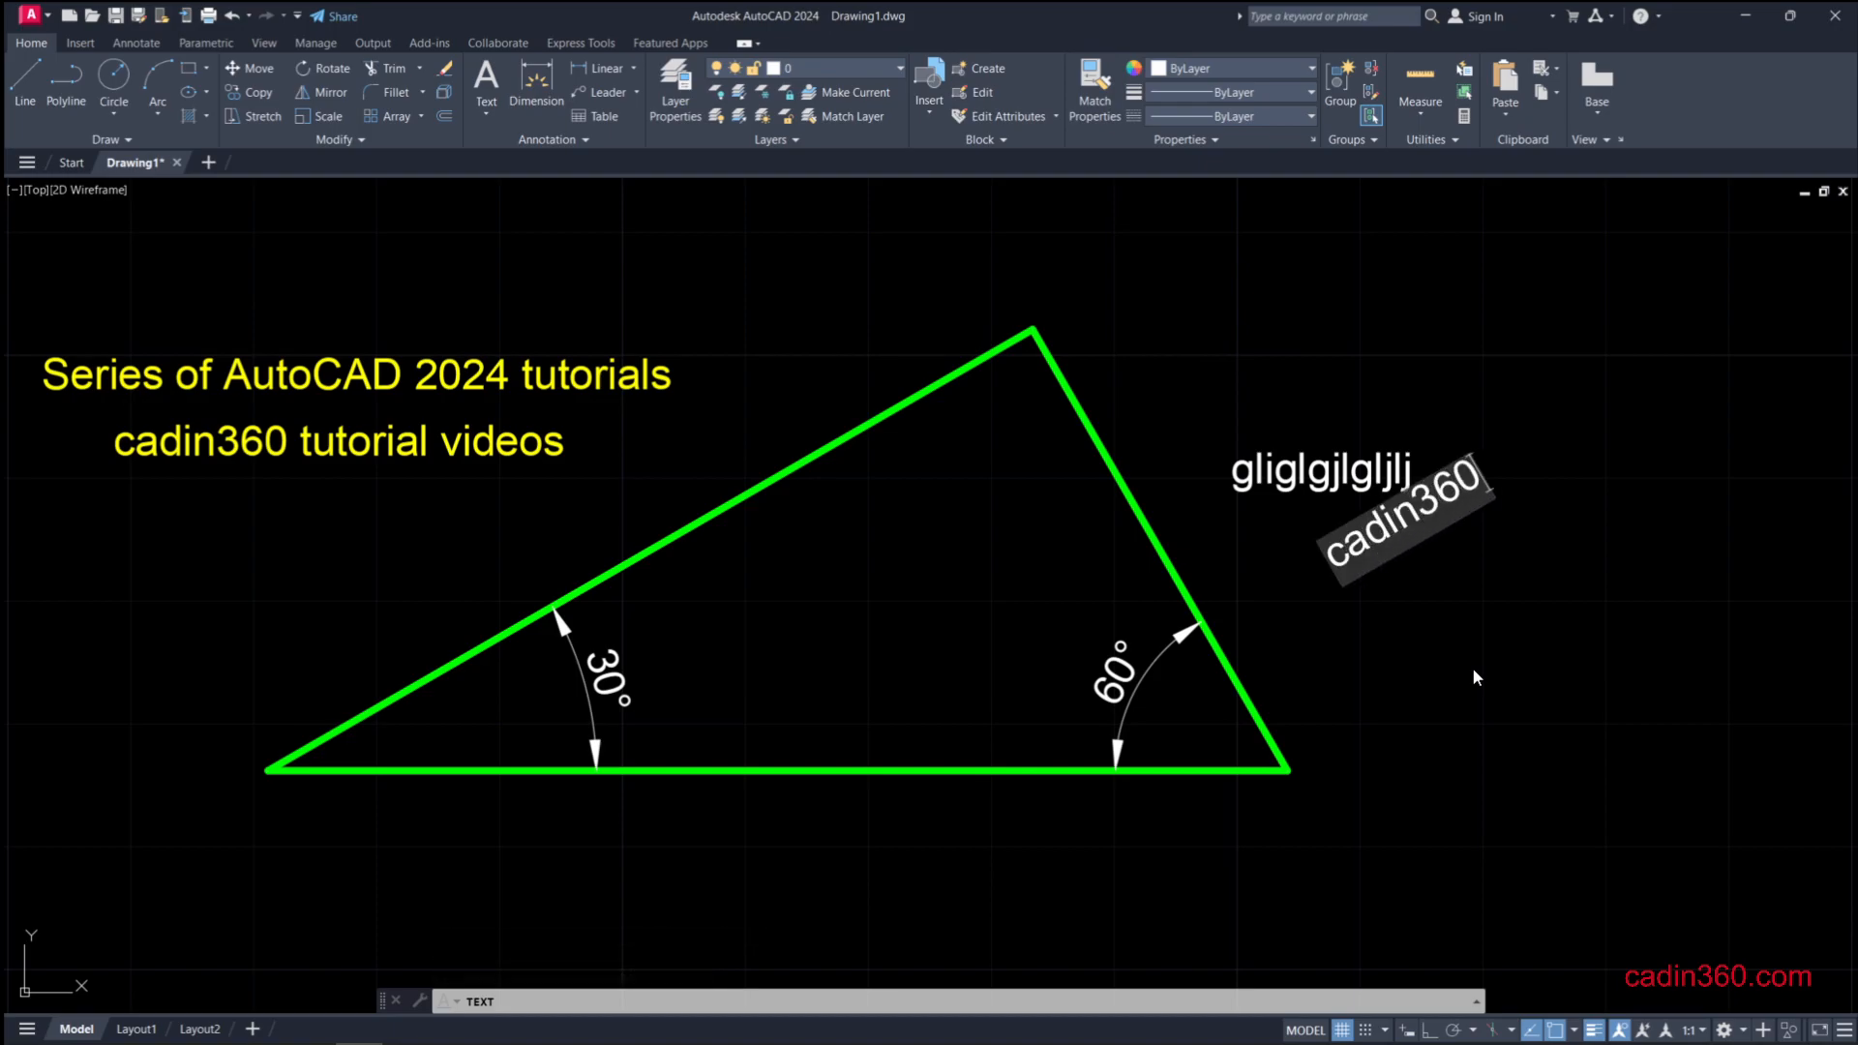
text(tutorials)
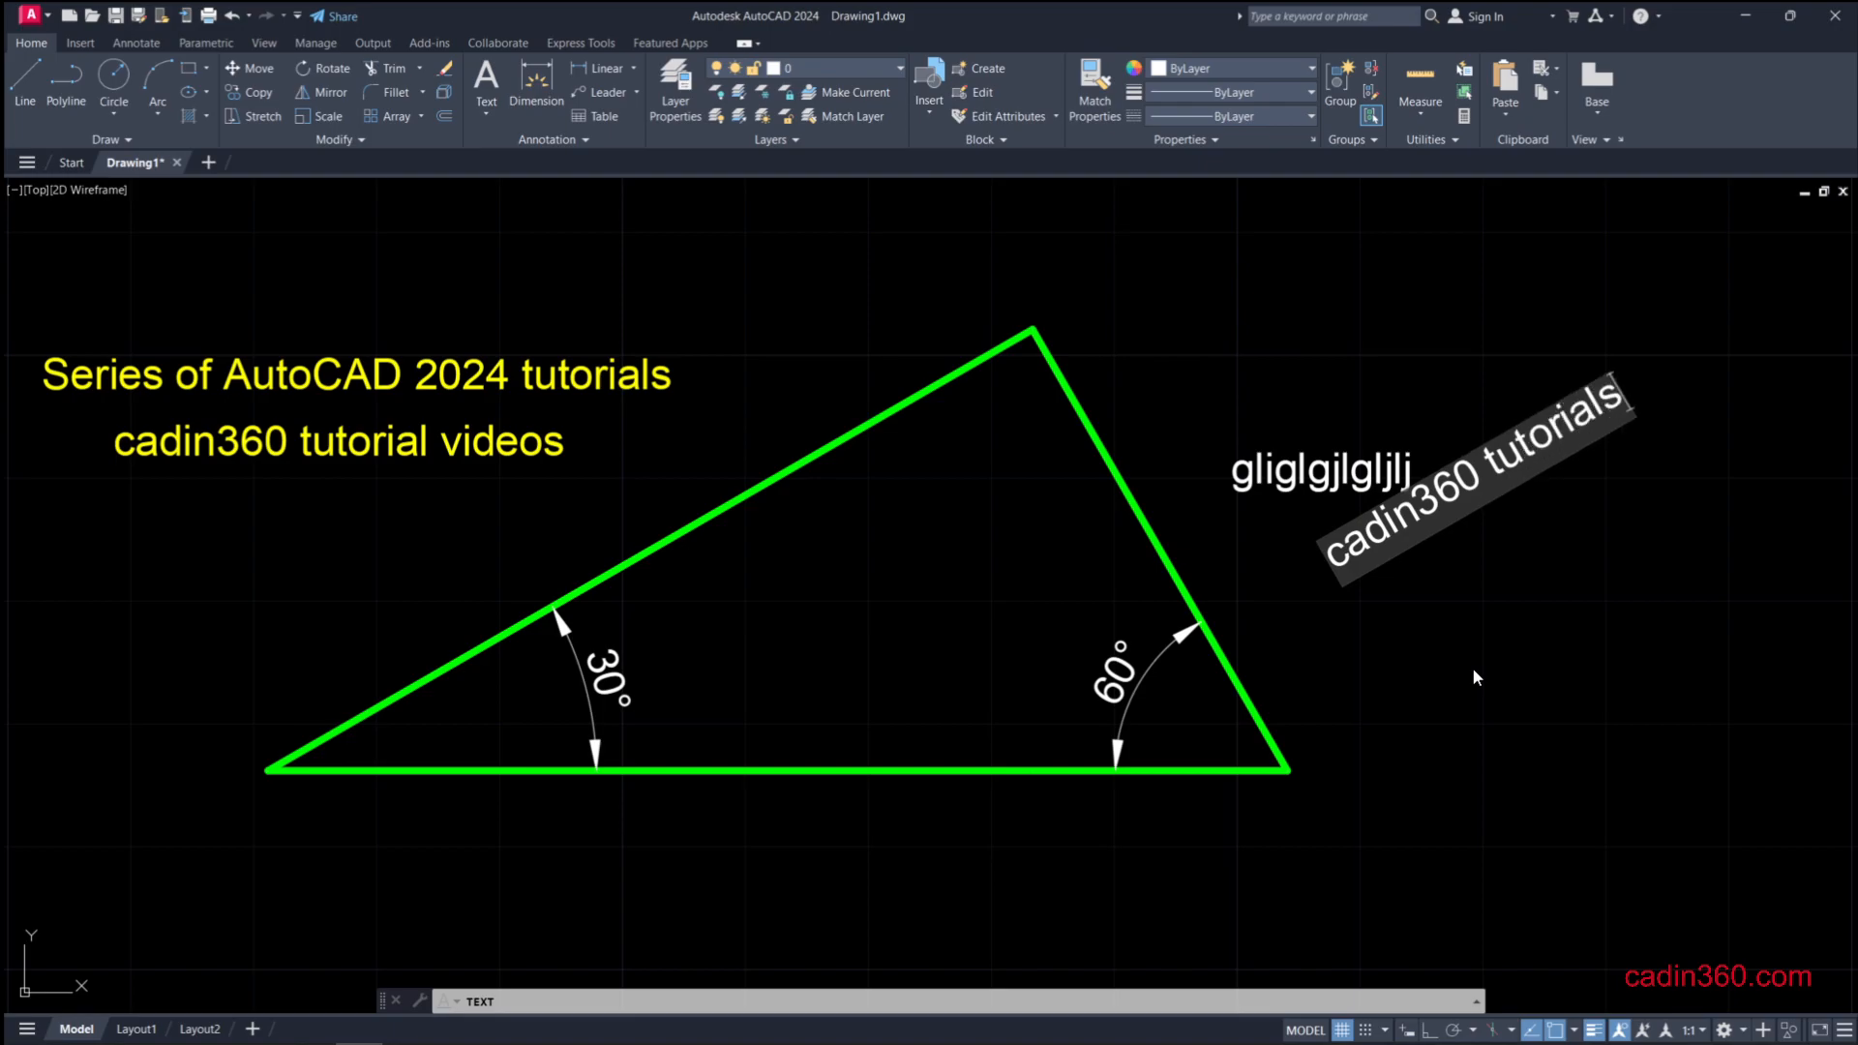
click(1469, 498)
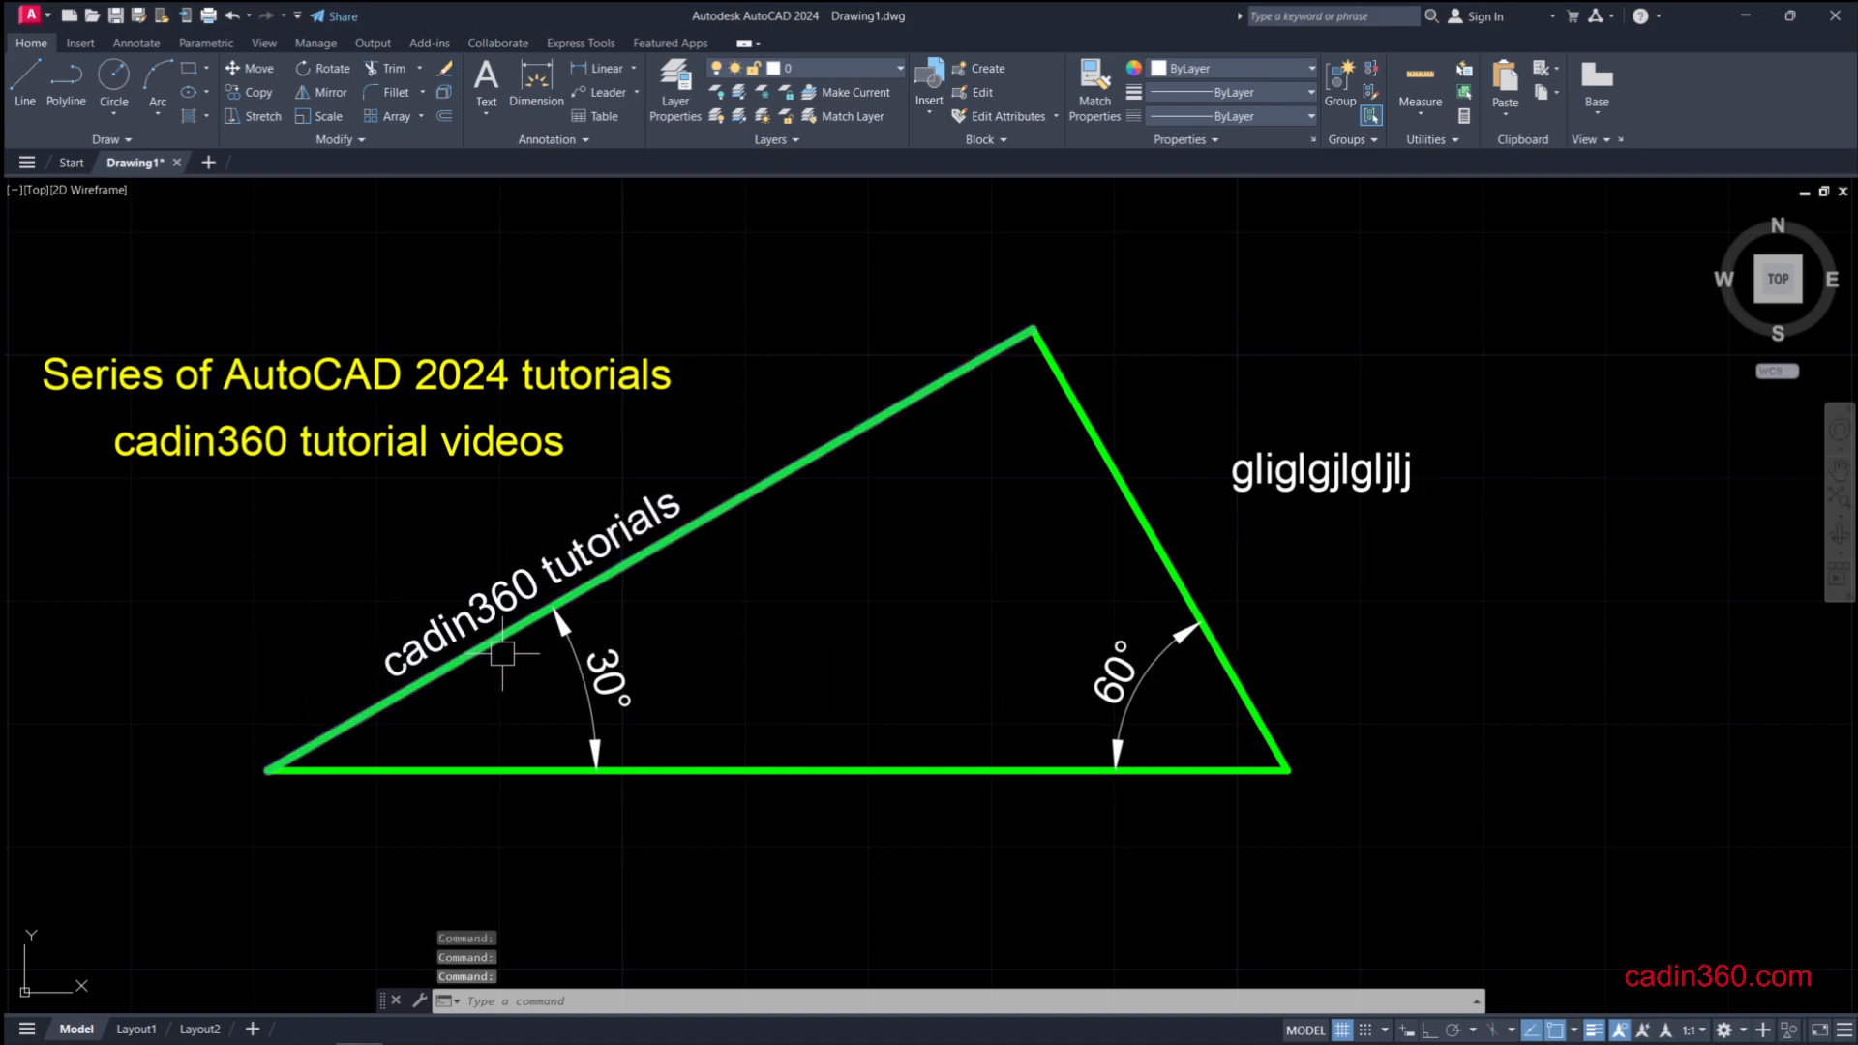
mouse_move(624, 700)
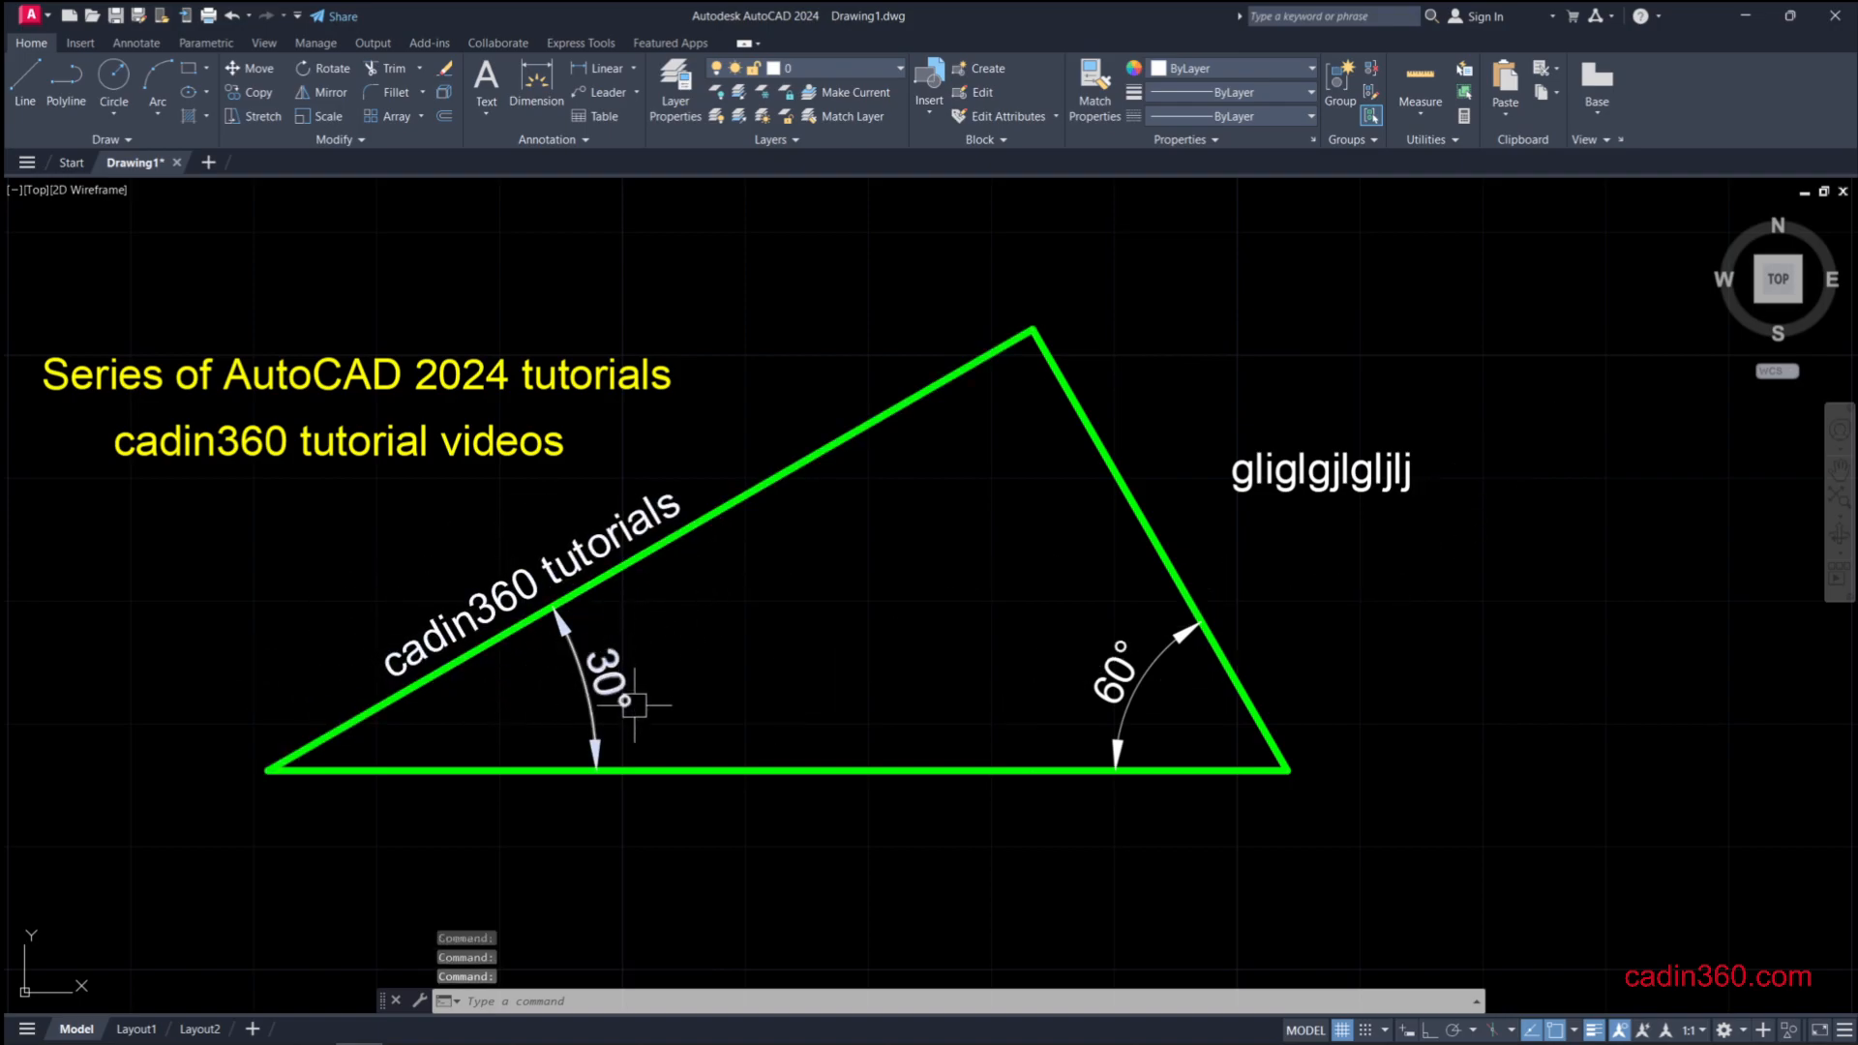
mouse_move(581, 611)
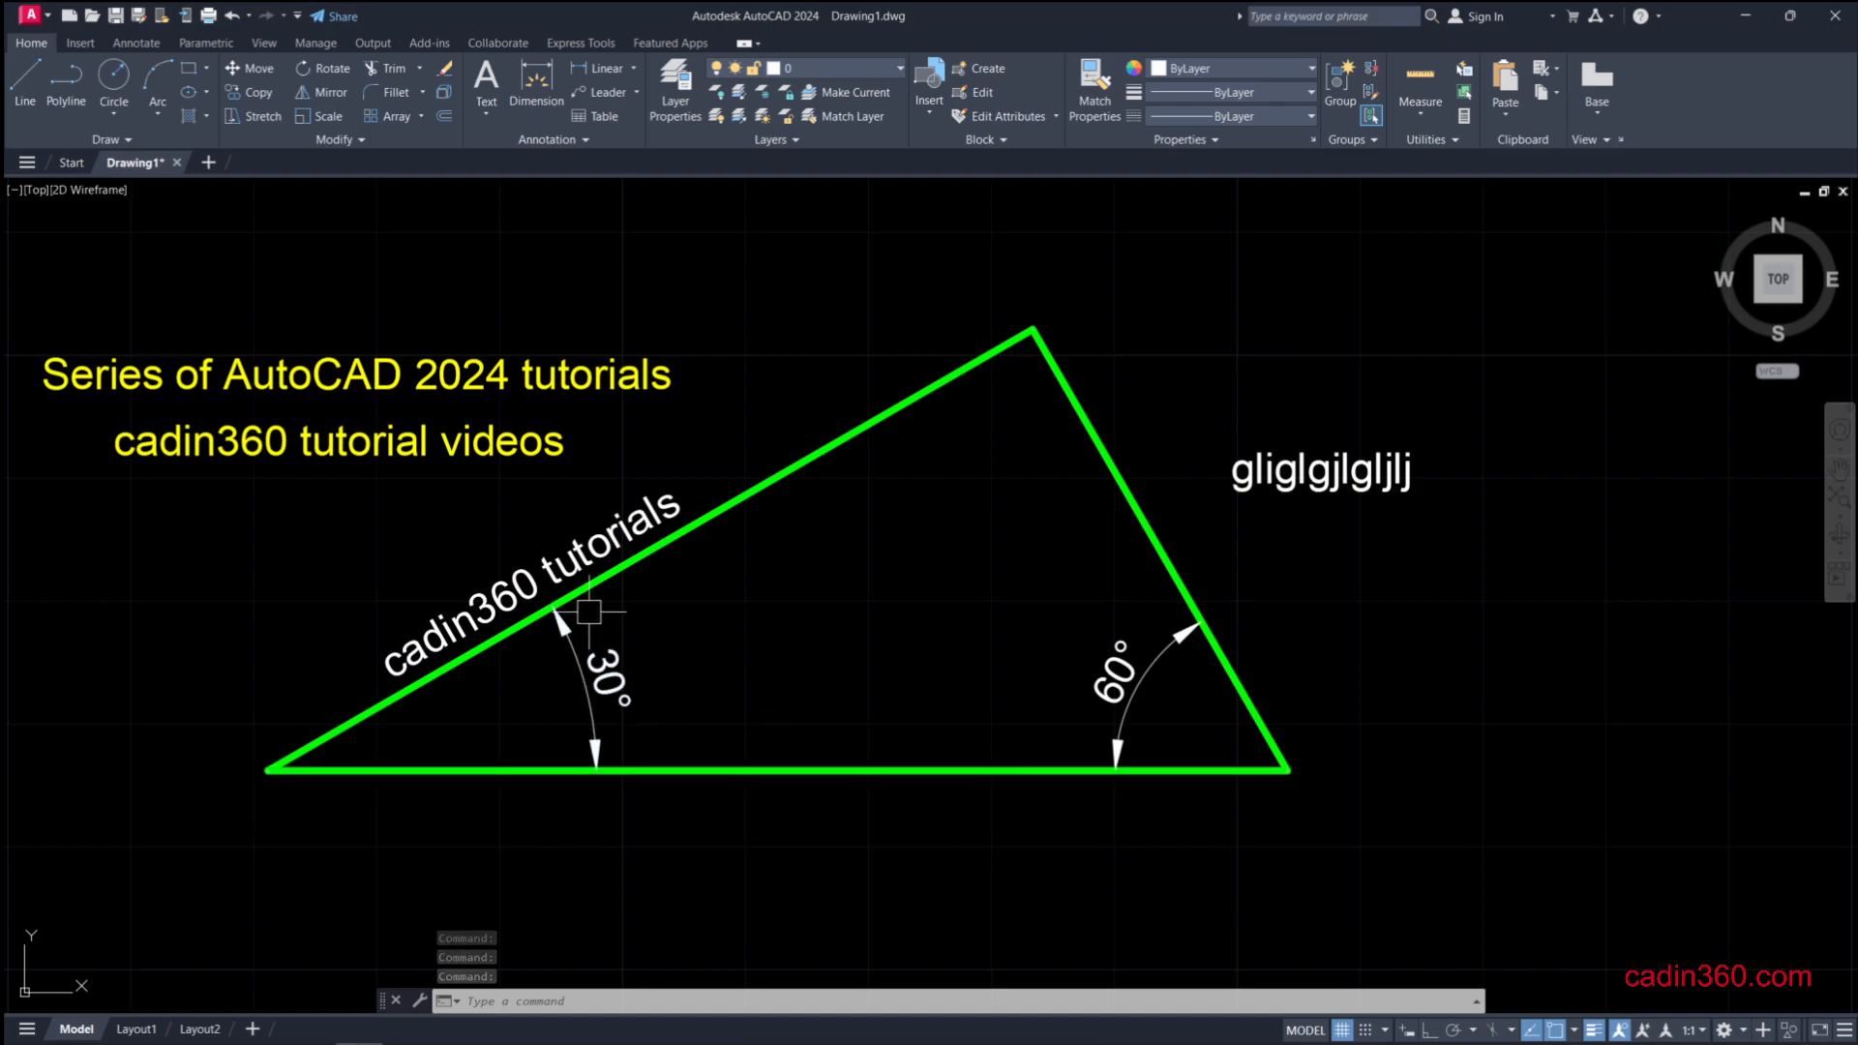
mouse_move(966, 385)
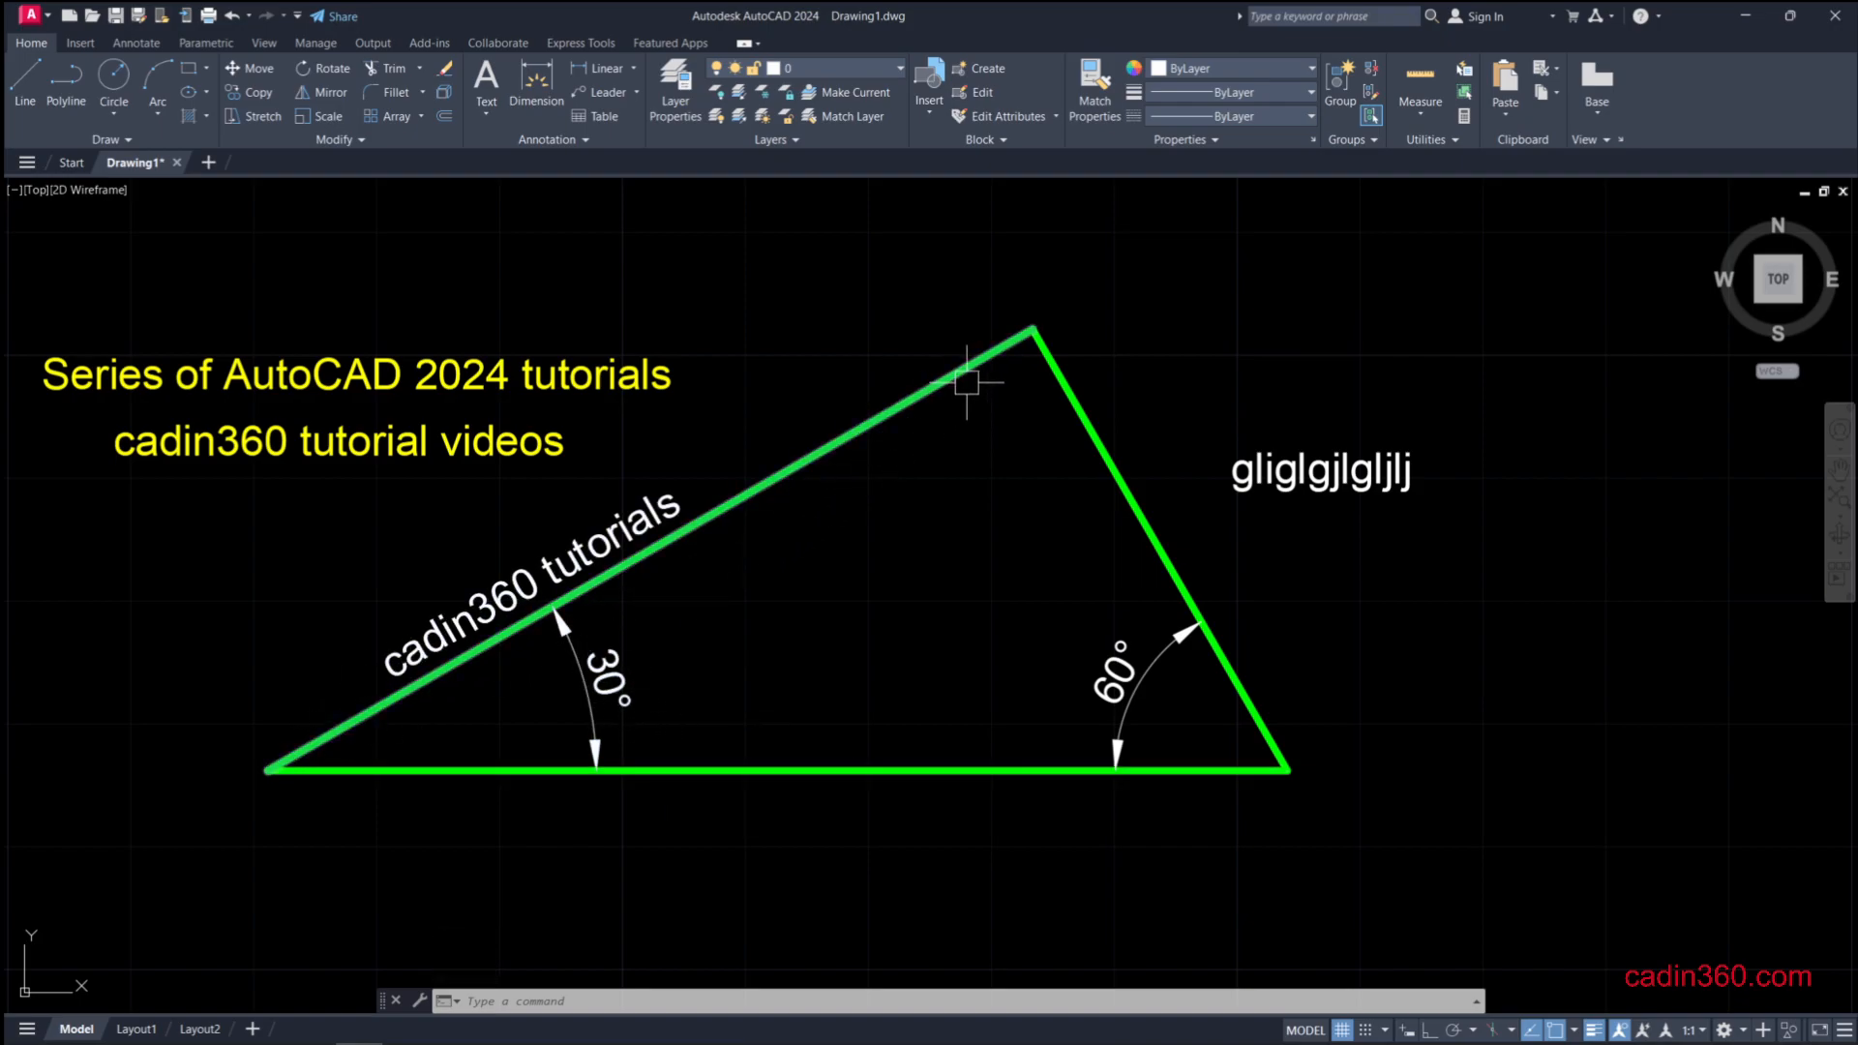
mouse_move(622, 664)
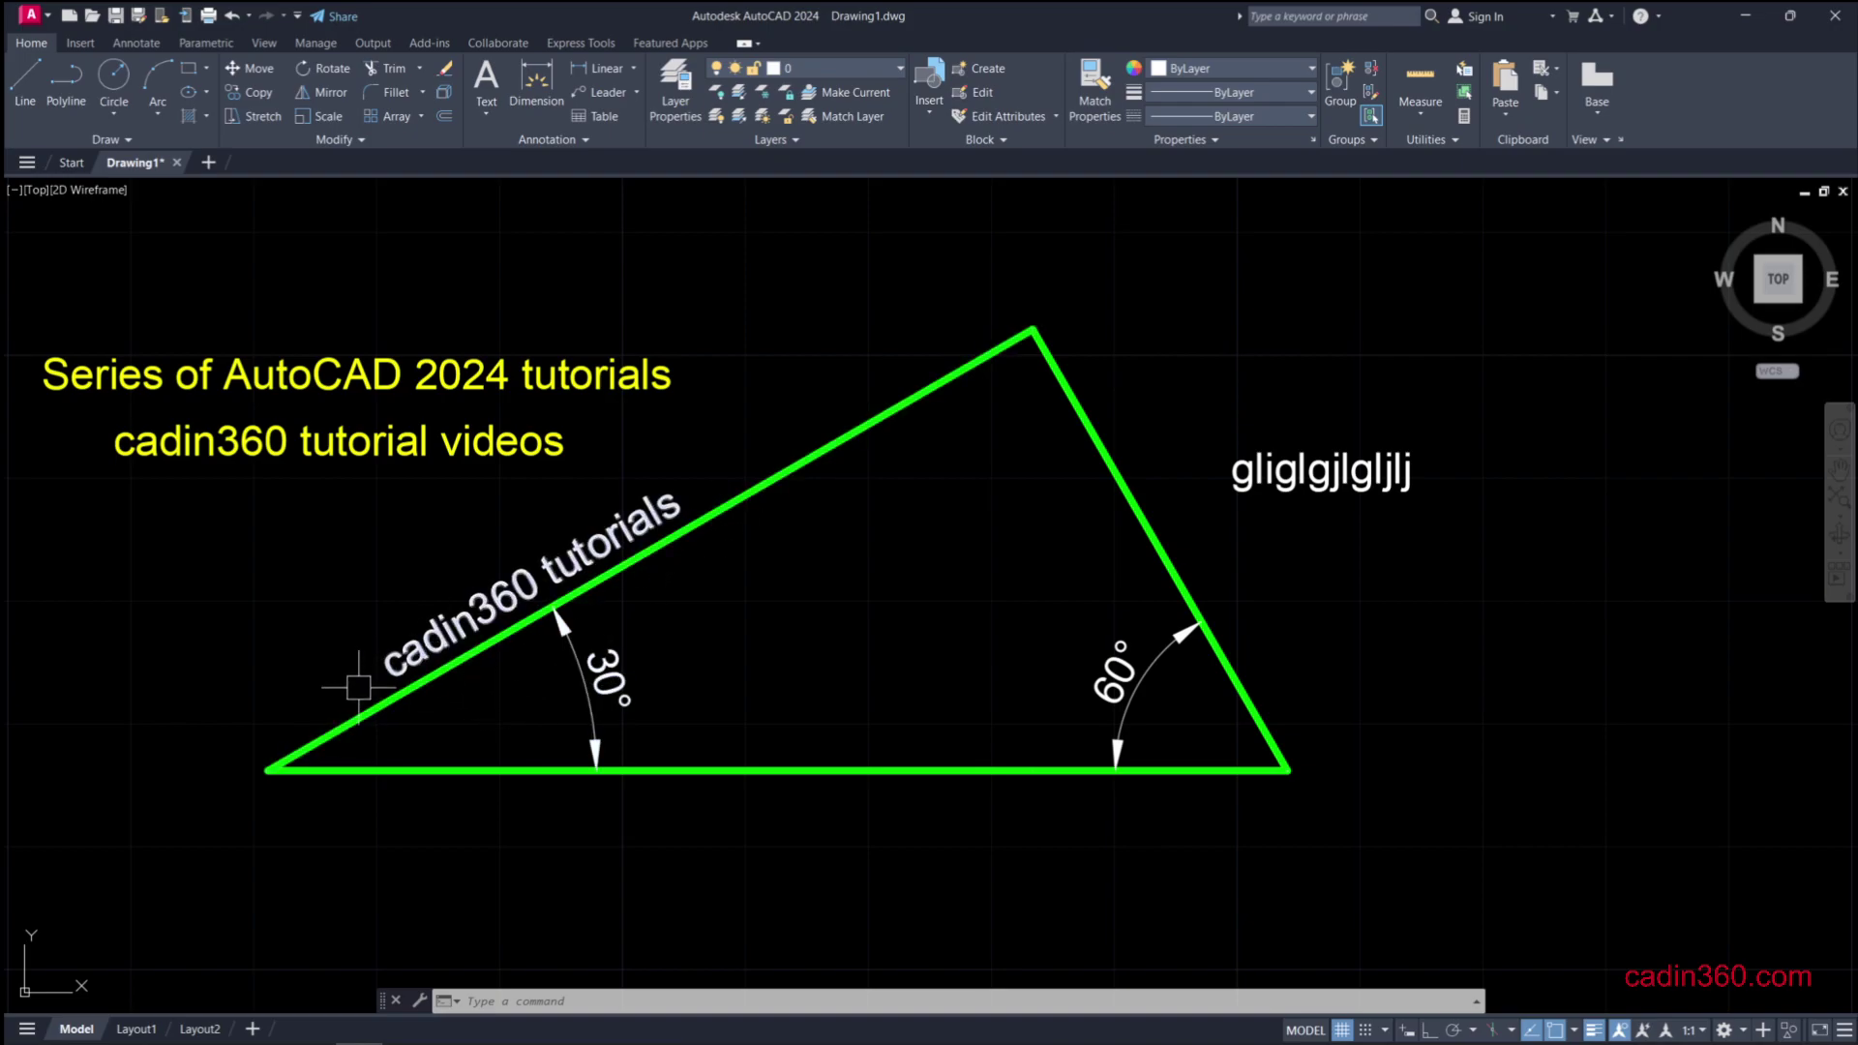
mouse_move(539, 550)
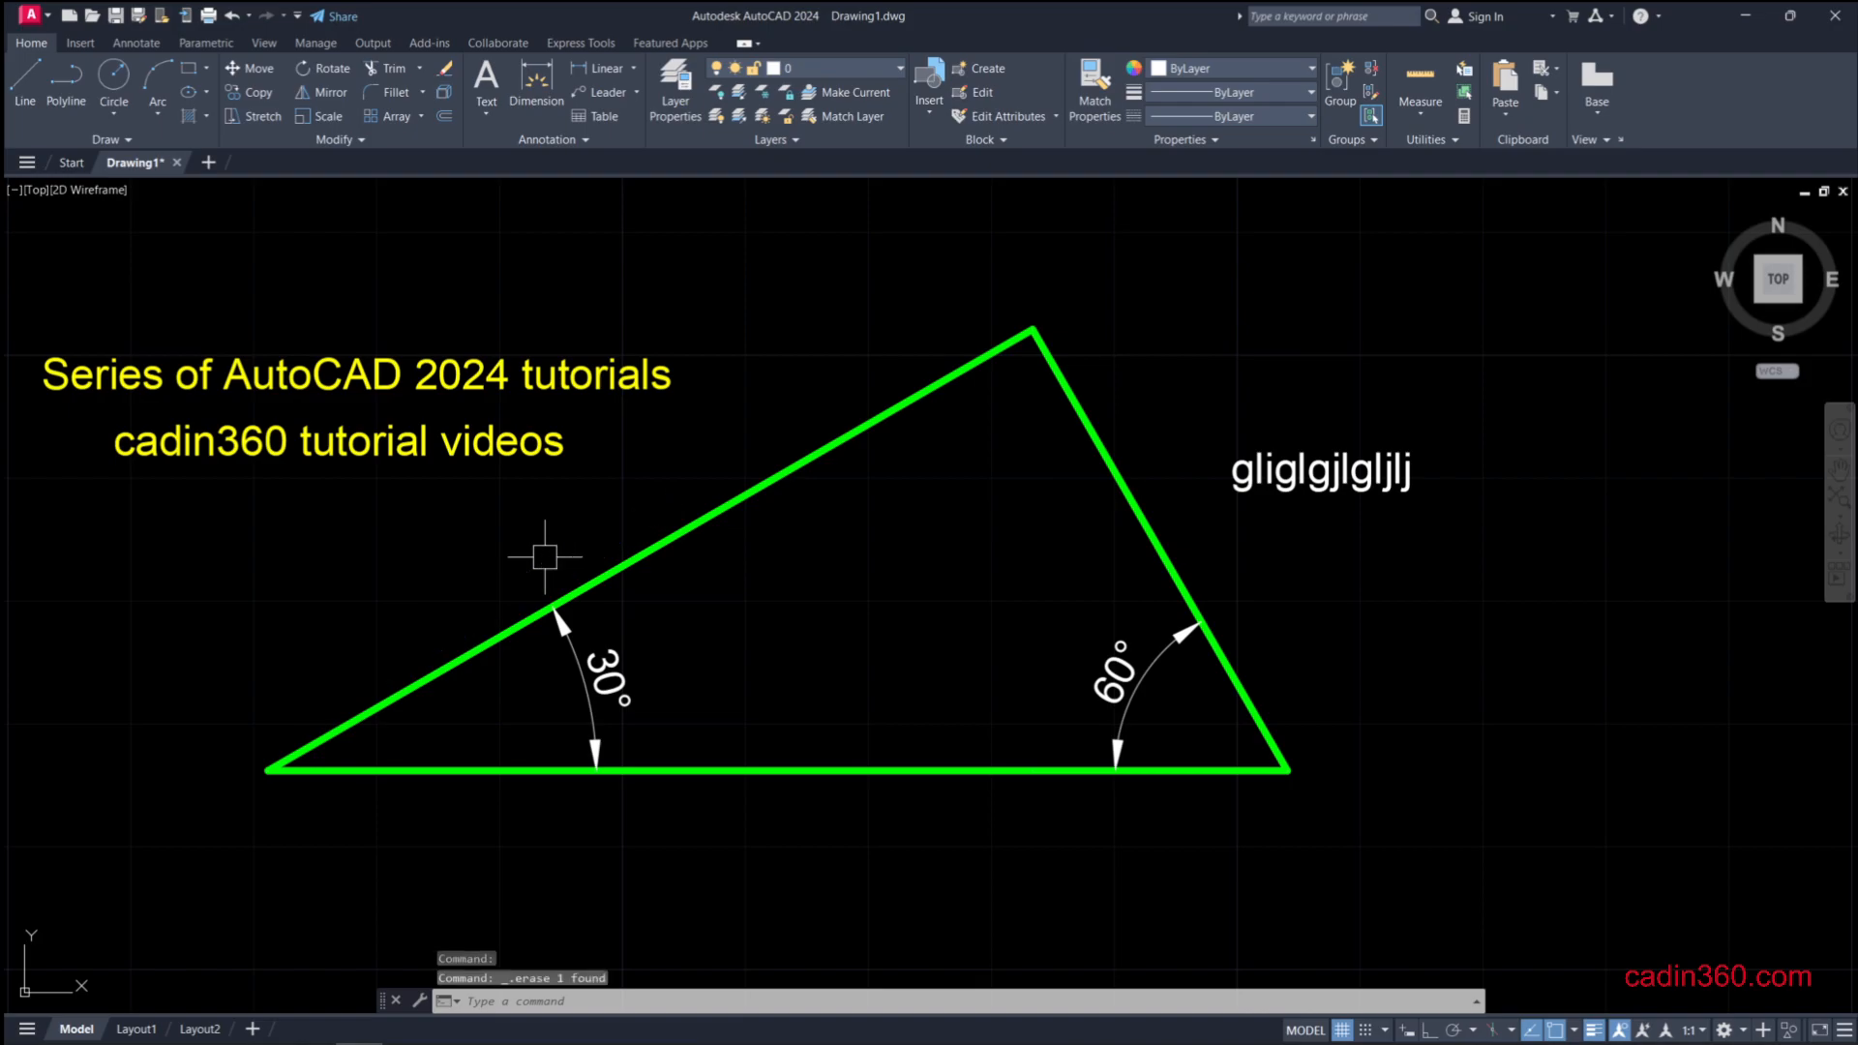
mouse_move(402, 373)
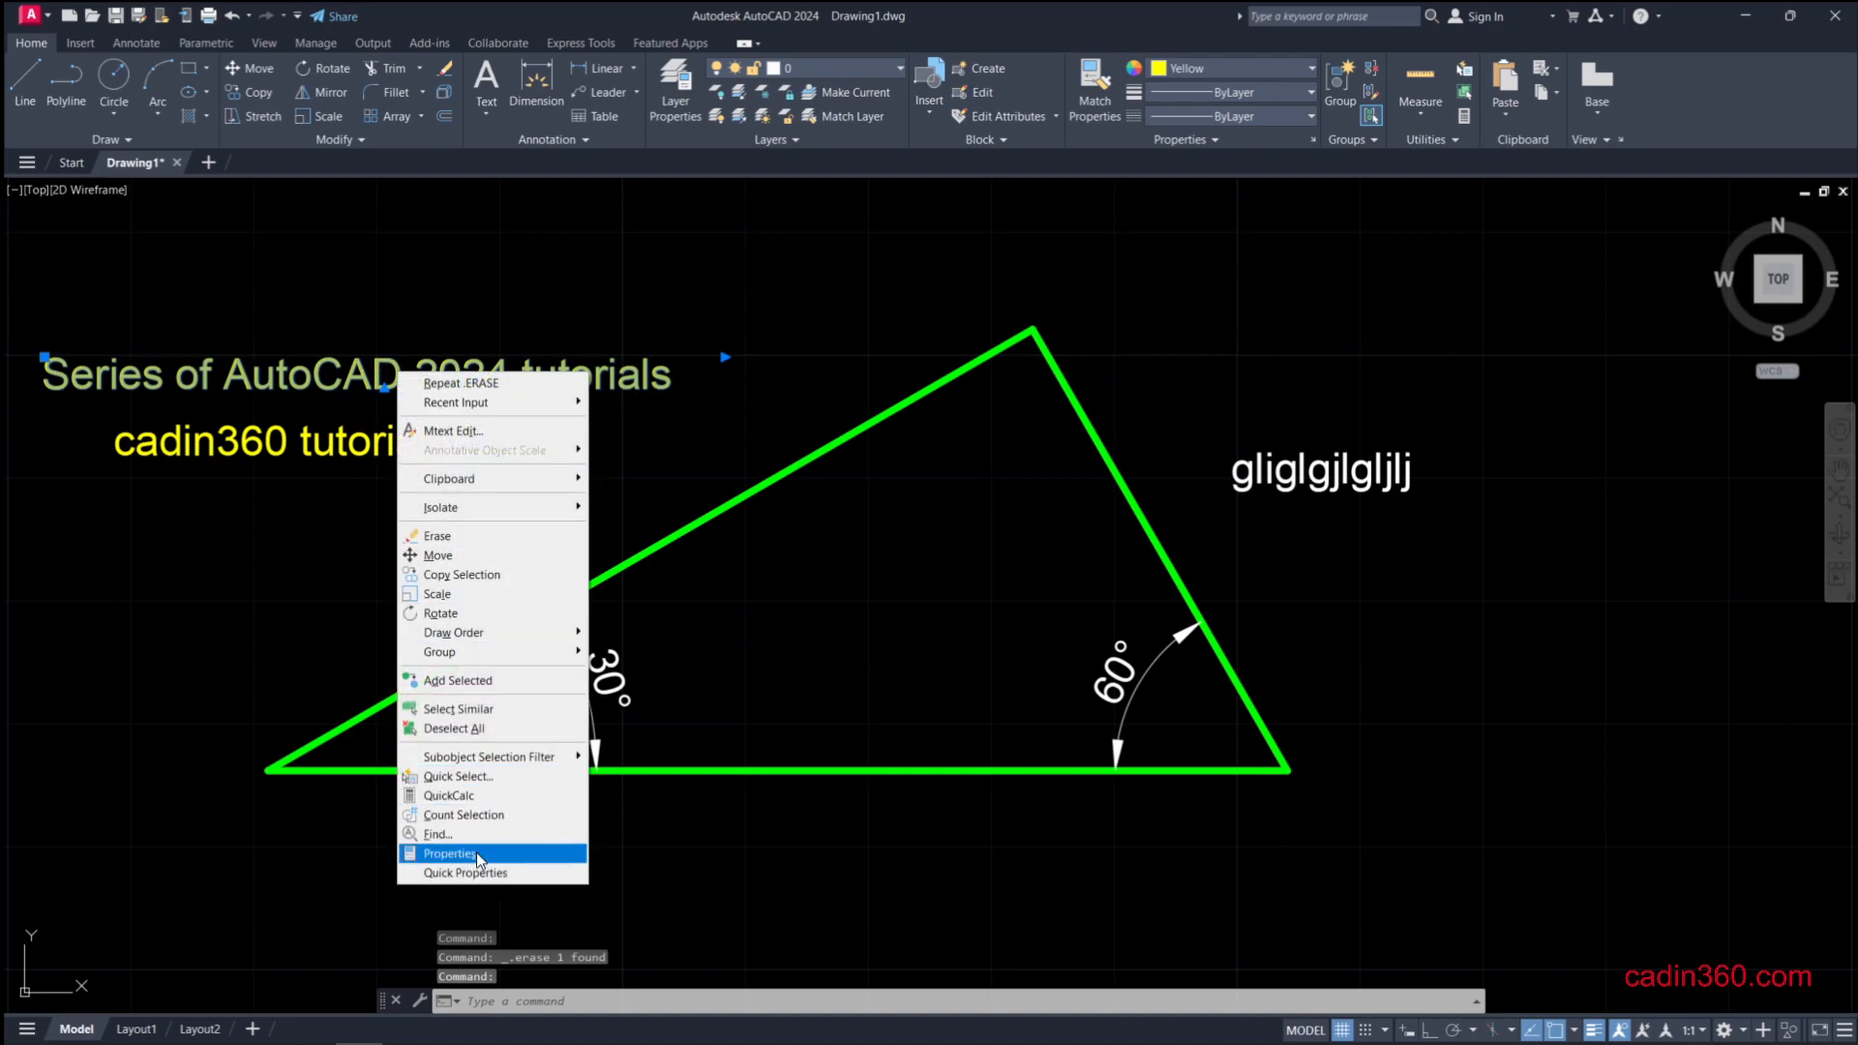
- Set the title text's Rotation to 30 in the Properties palette
click(448, 853)
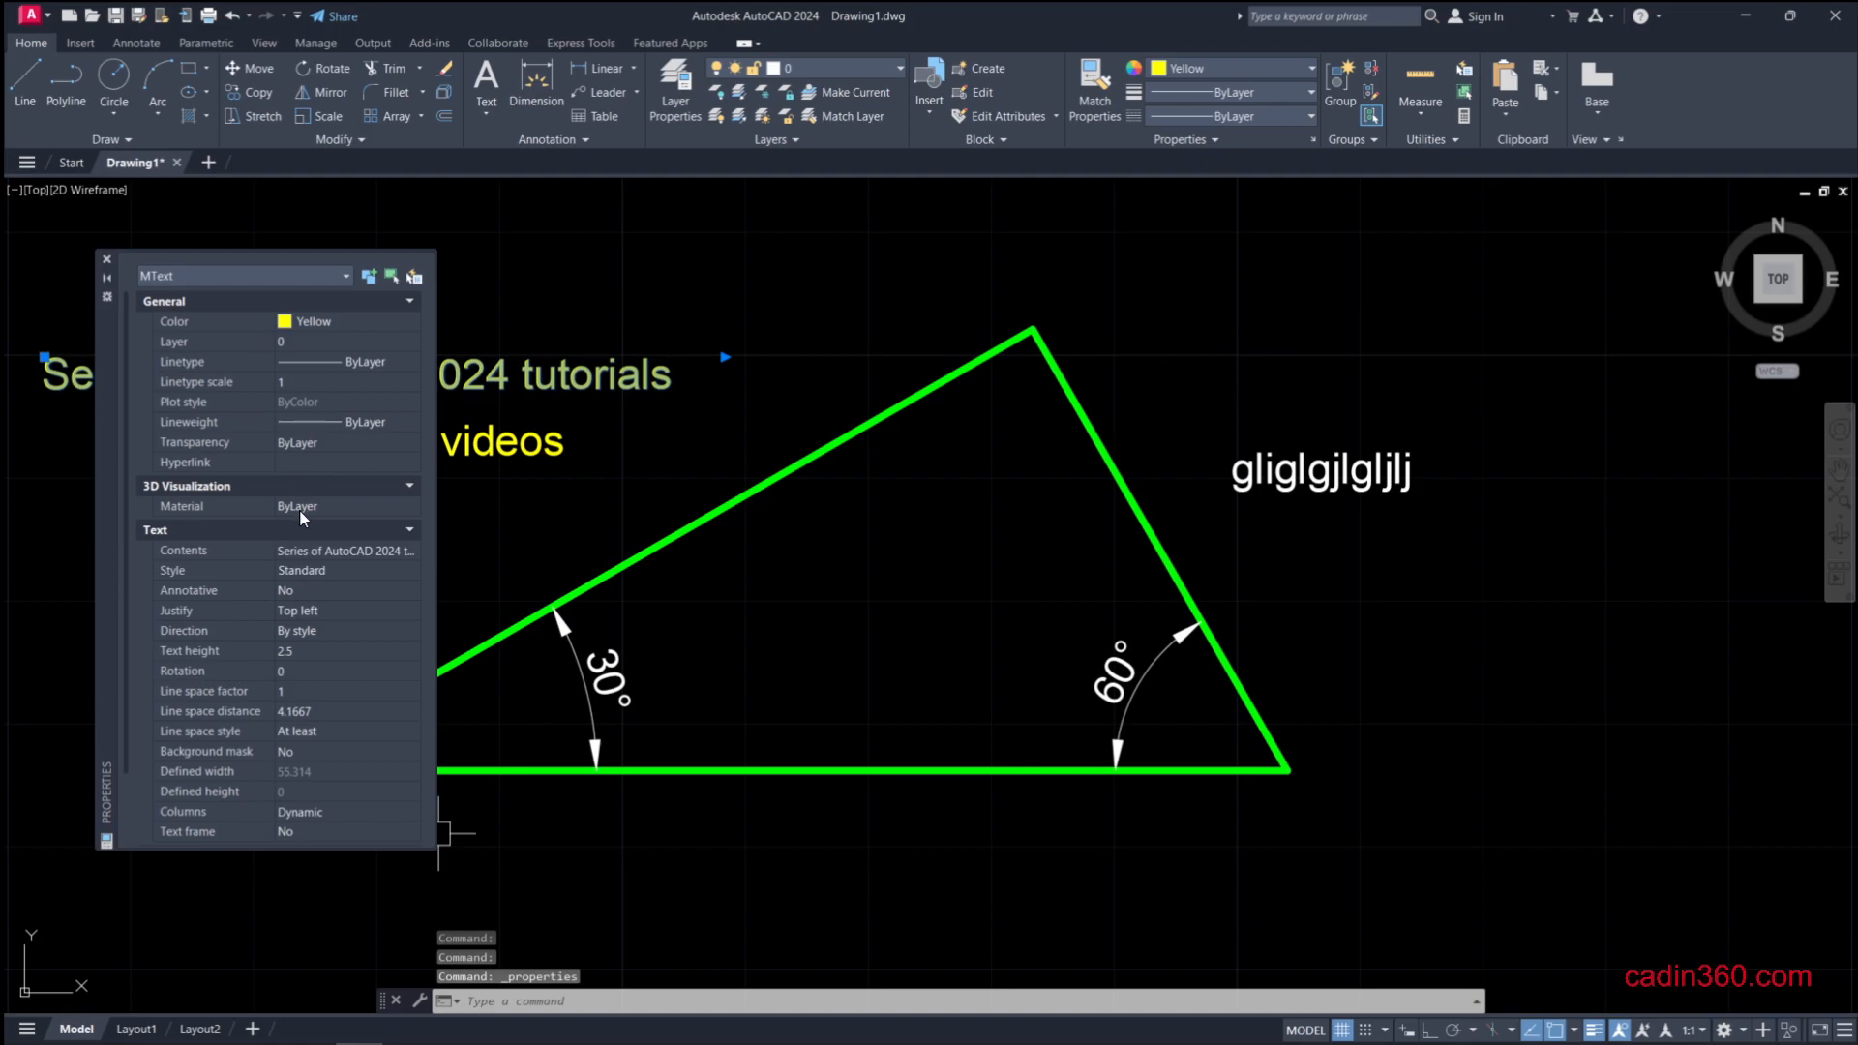
scroll(down, 3)
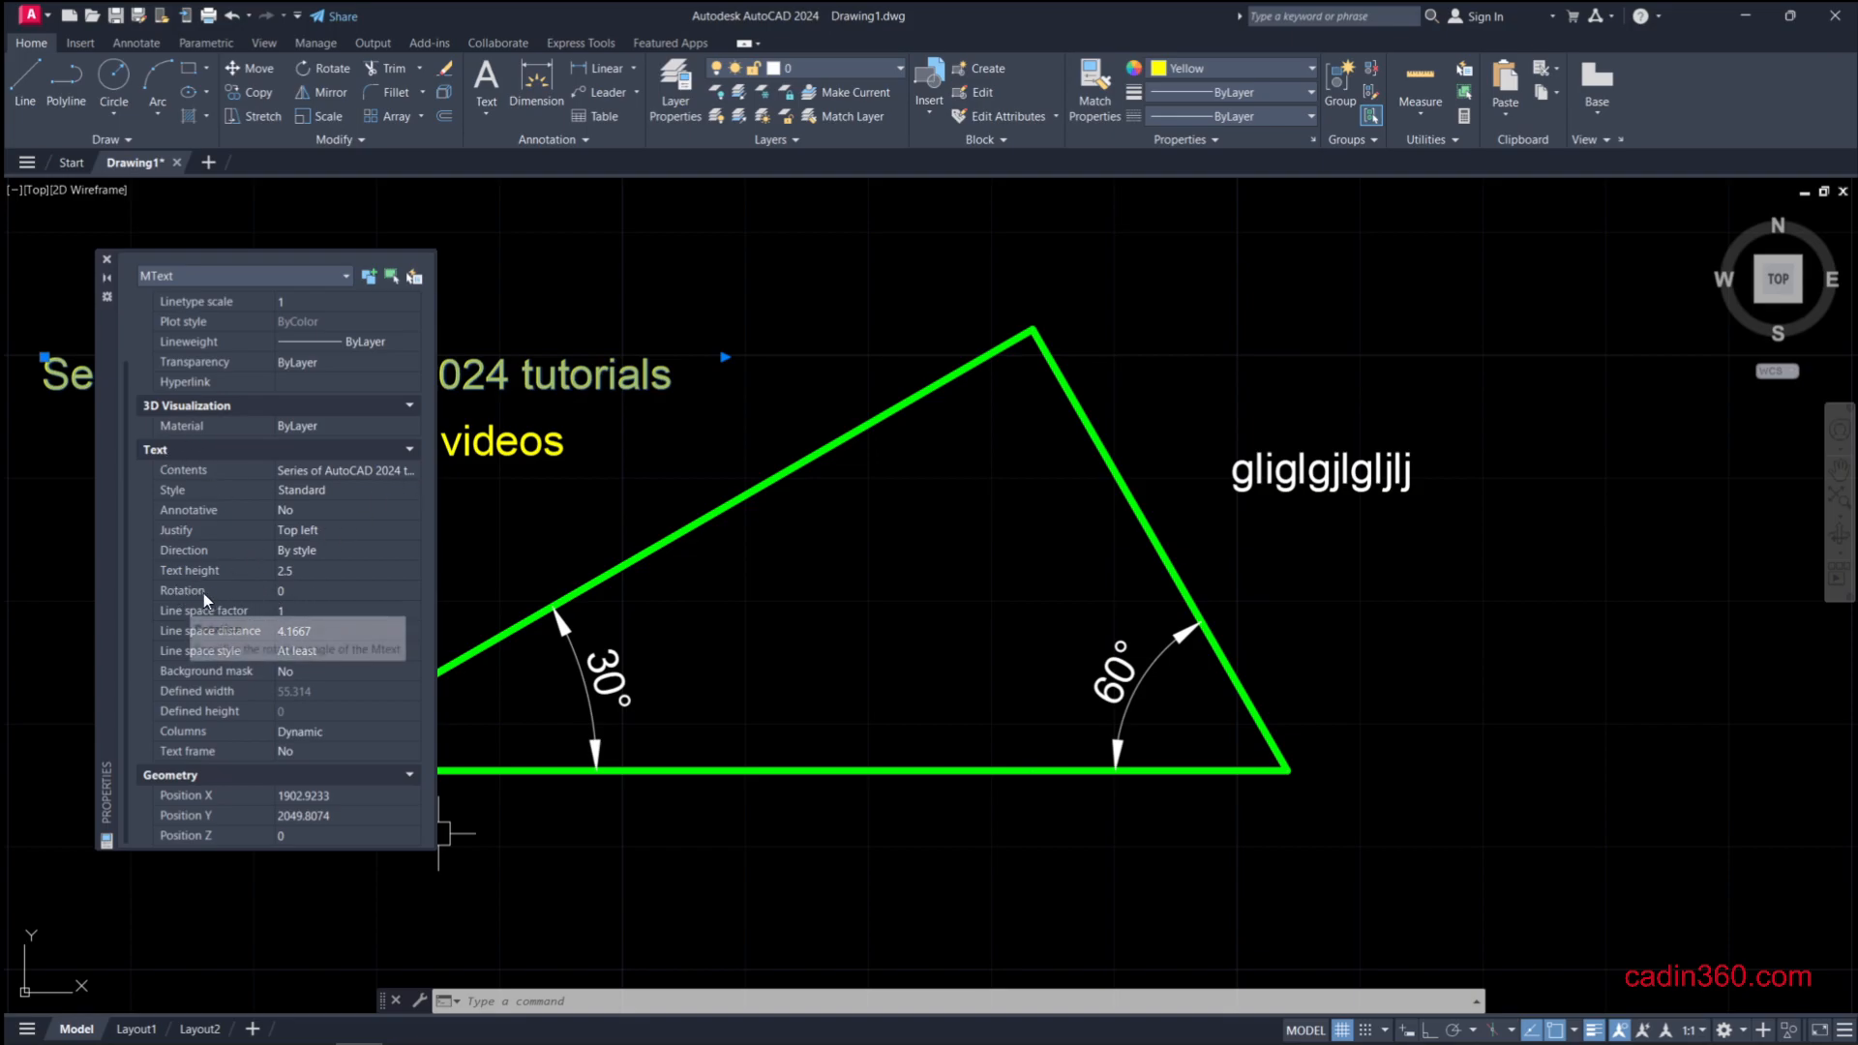
click(344, 591)
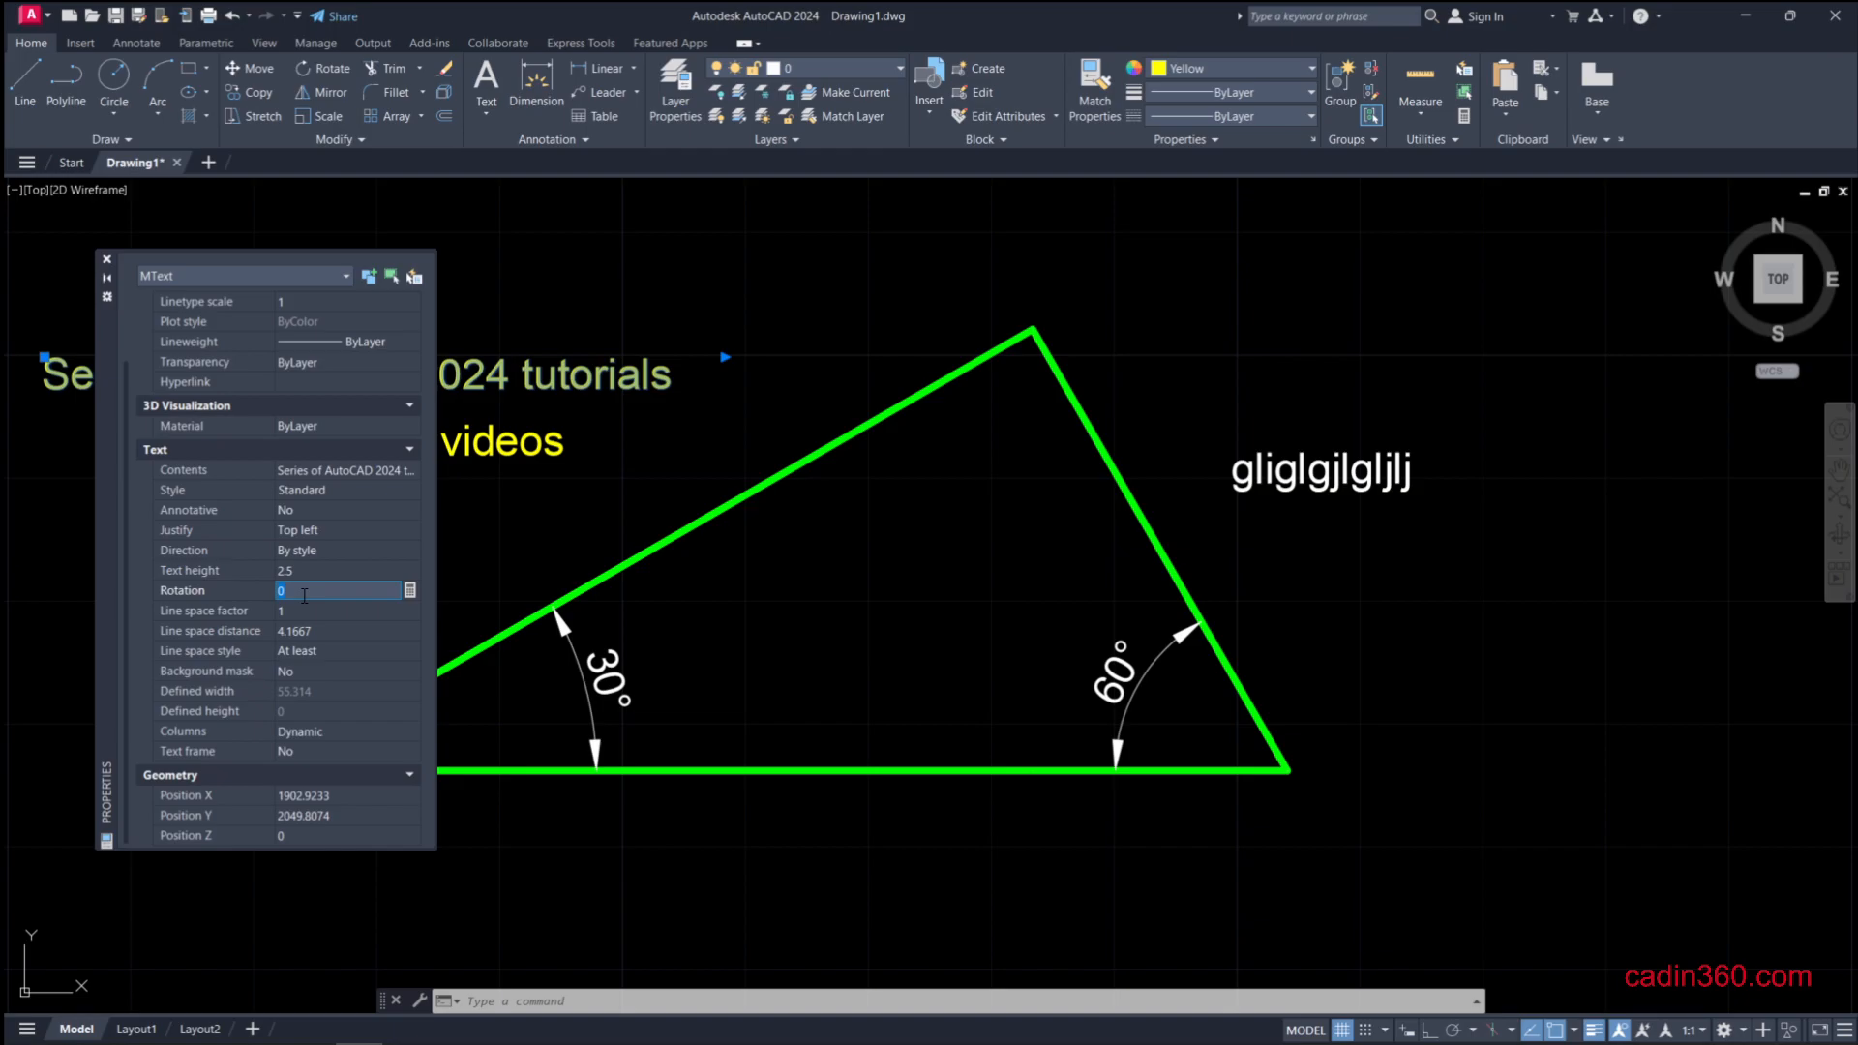
text(30)
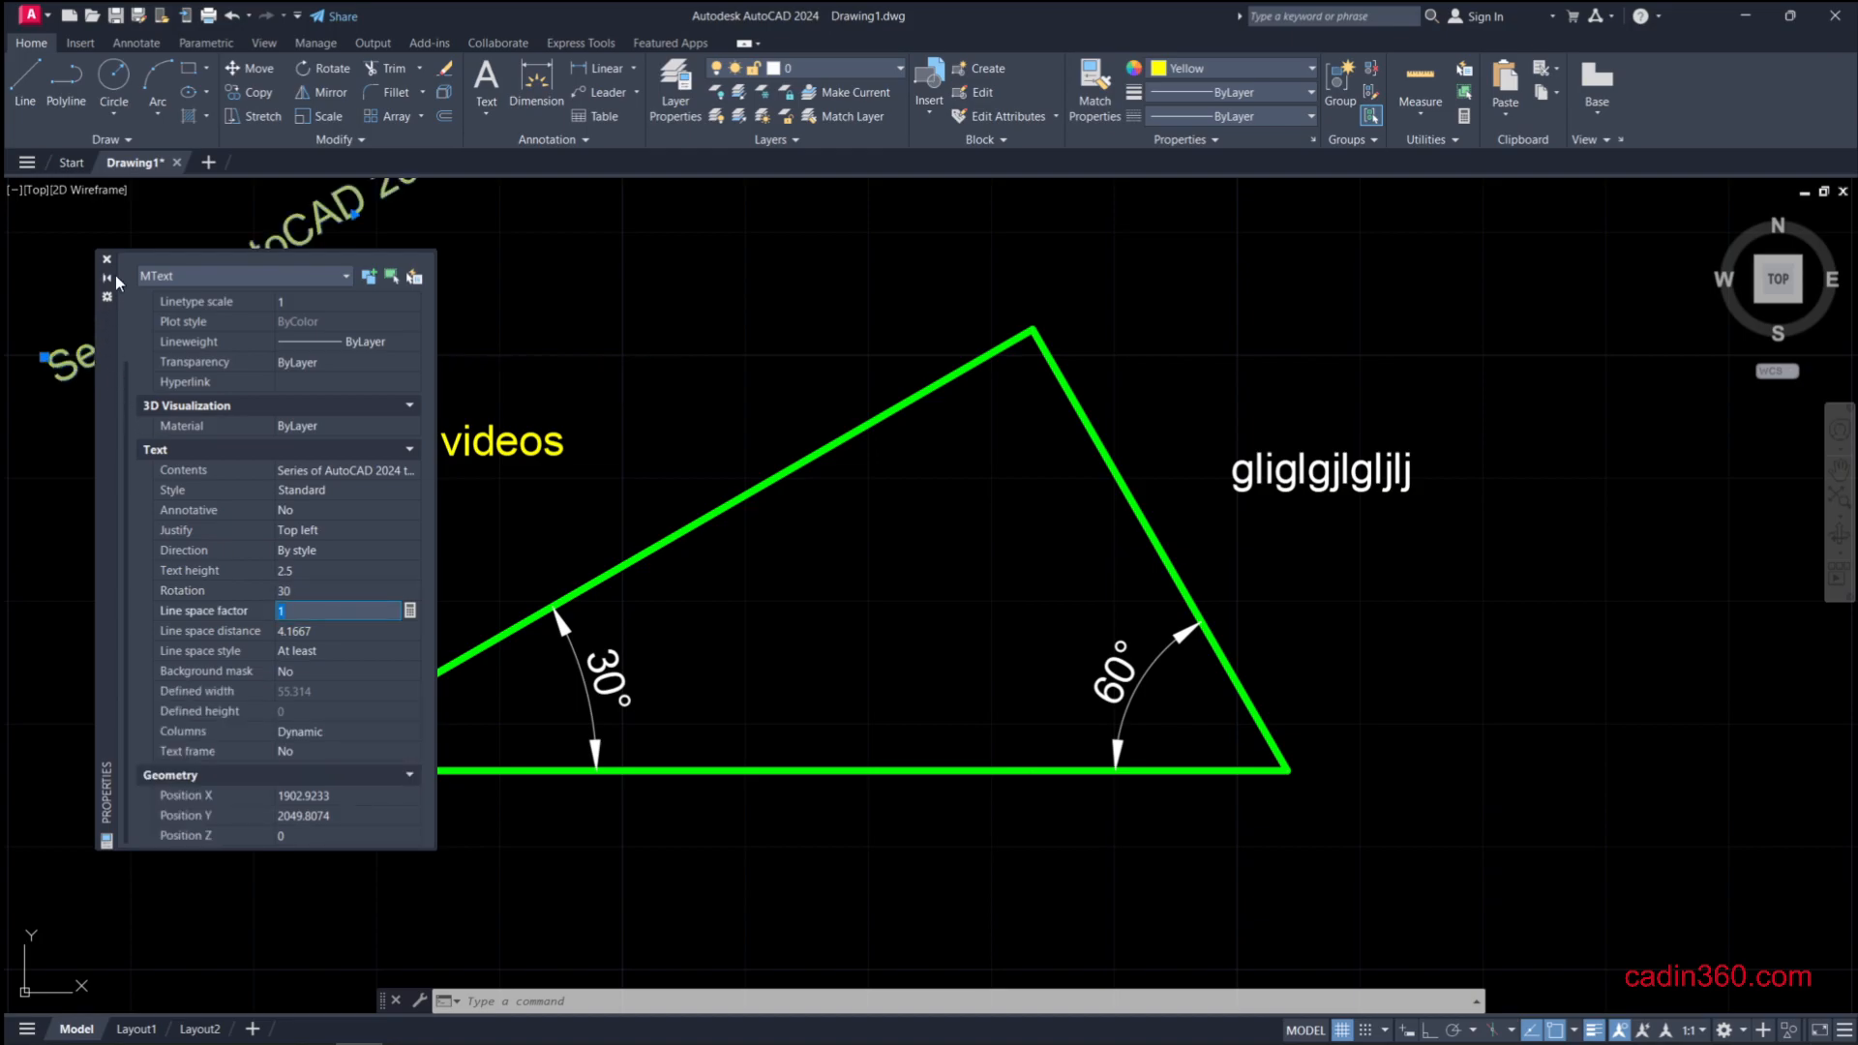
click(107, 259)
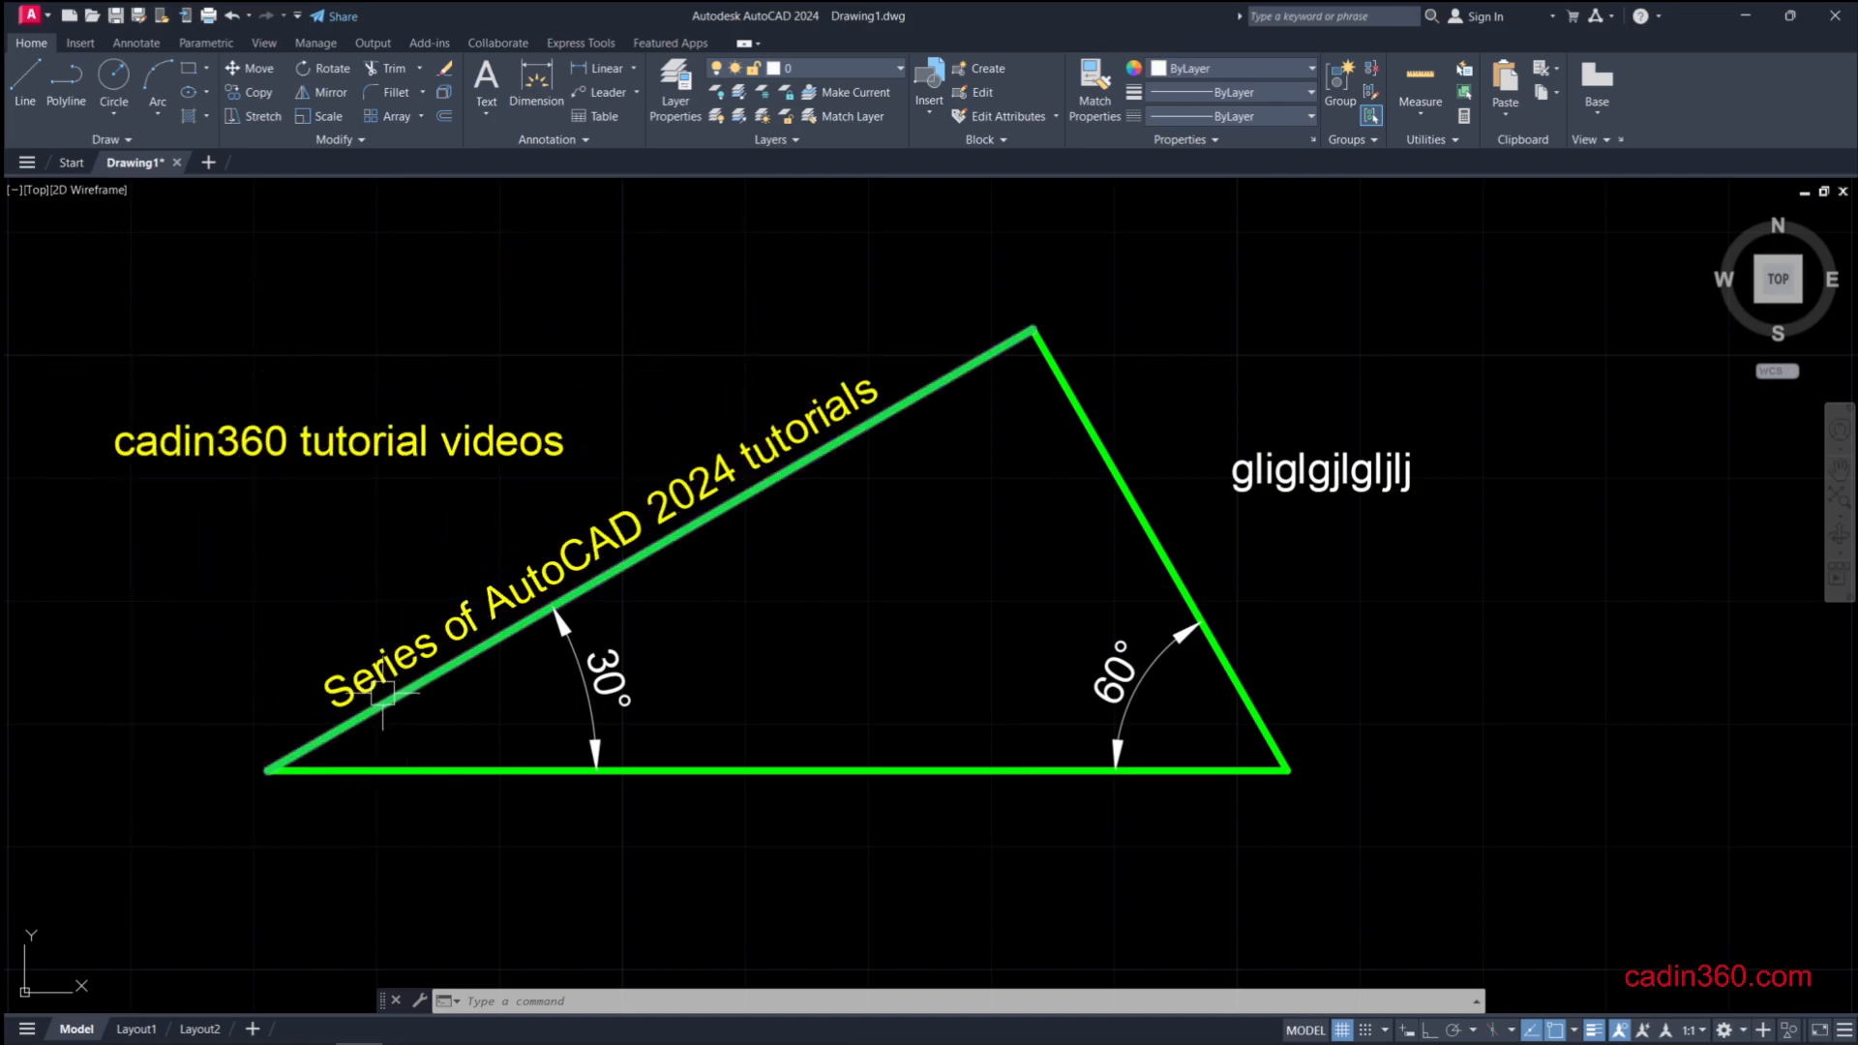
mouse_move(982, 582)
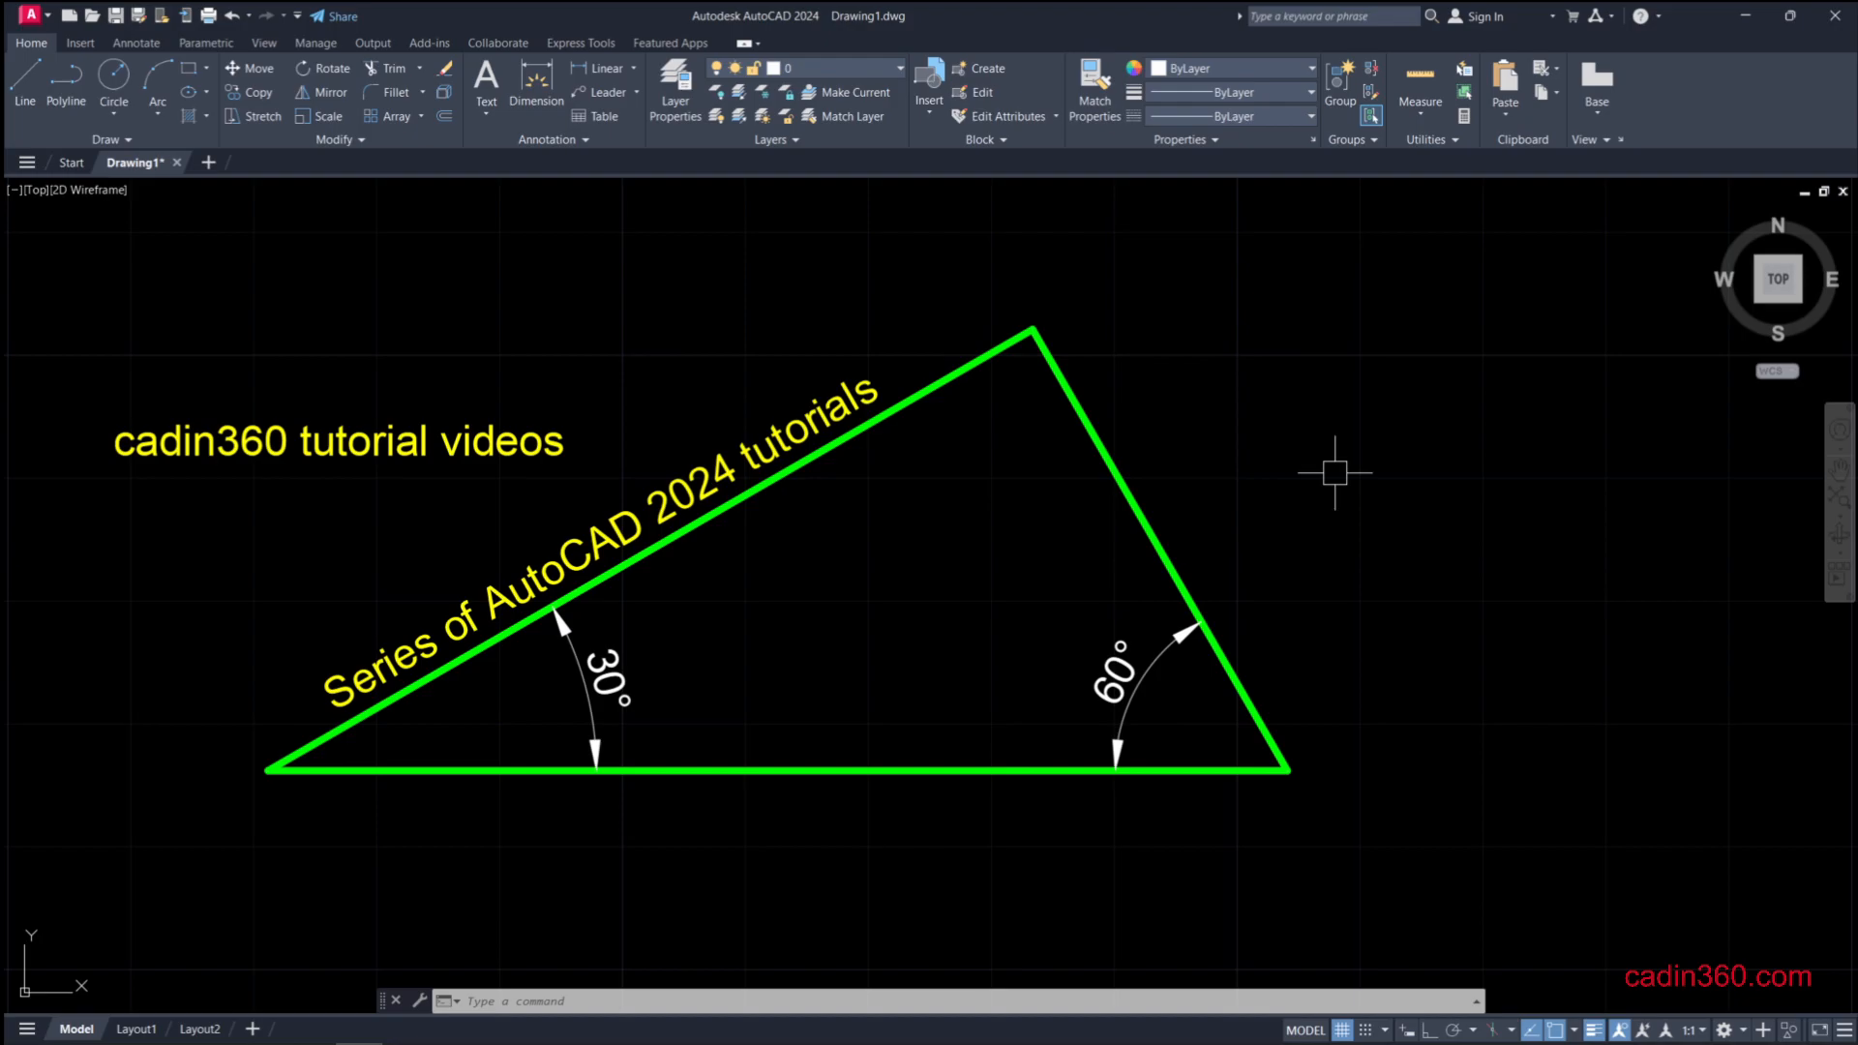
mouse_move(569, 935)
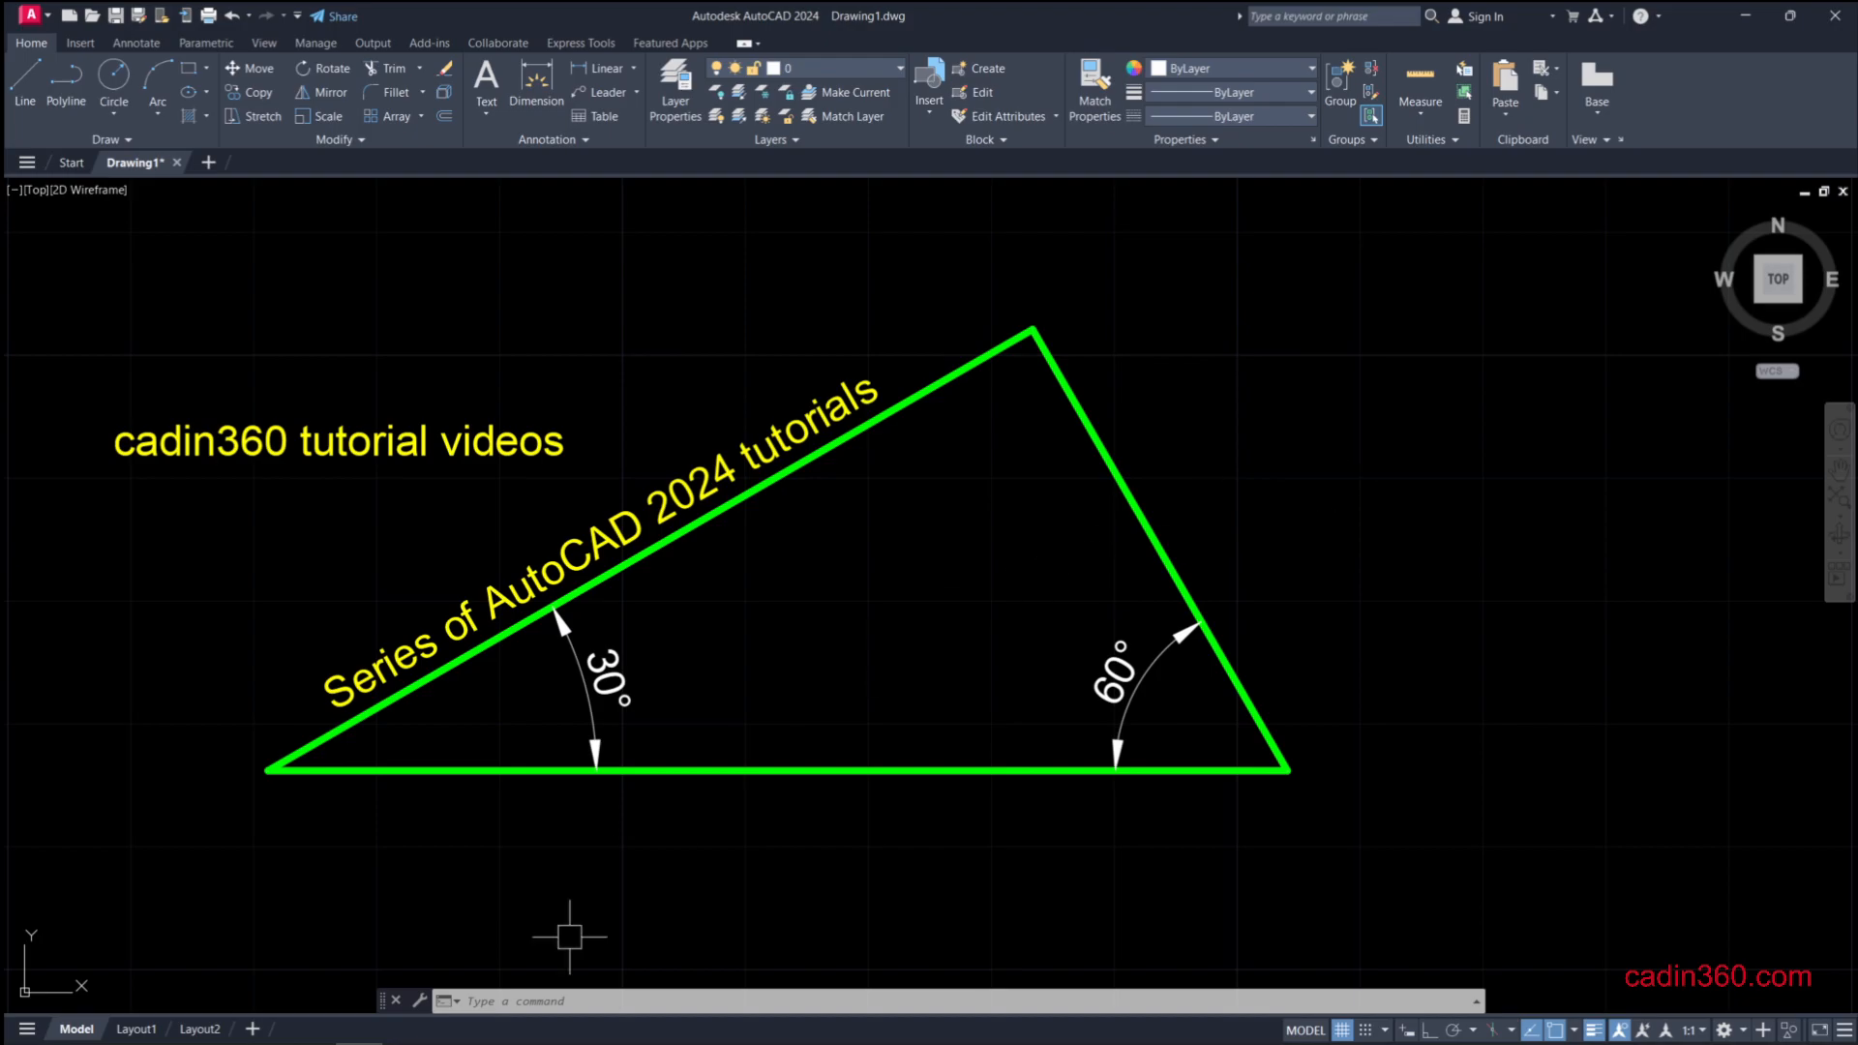